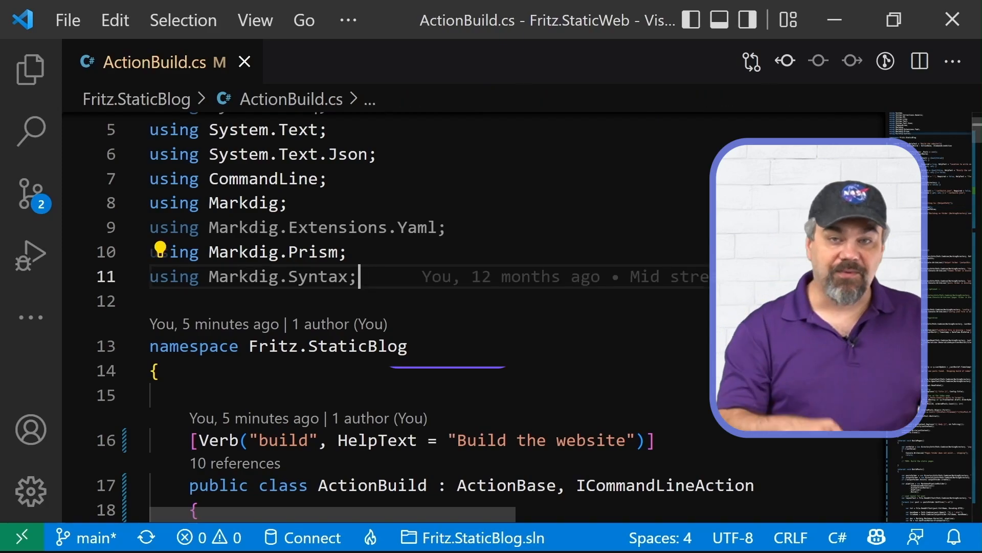
Step: Find and open Config.cs via Quick Open, then return to ActionBuild.cs
key(Ctrl+p)
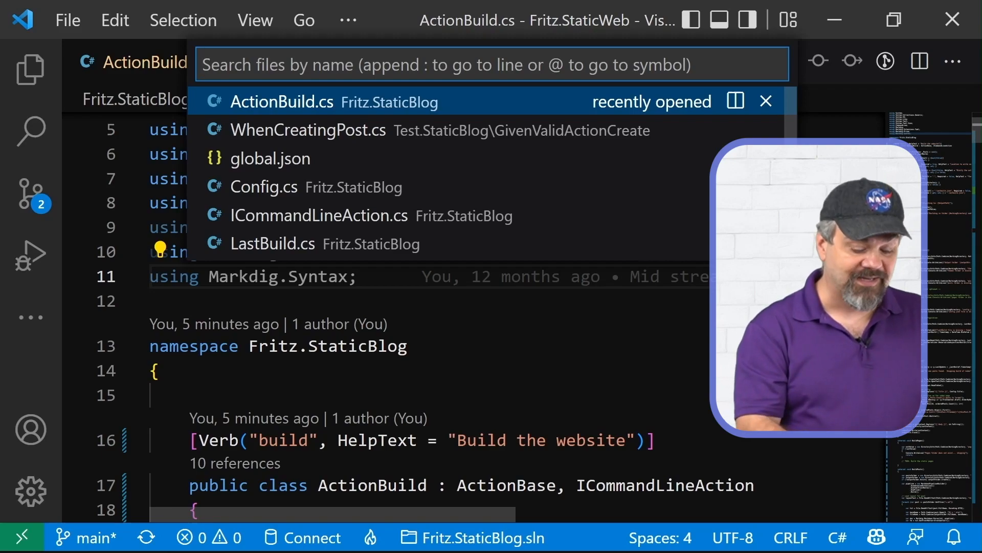
click(263, 186)
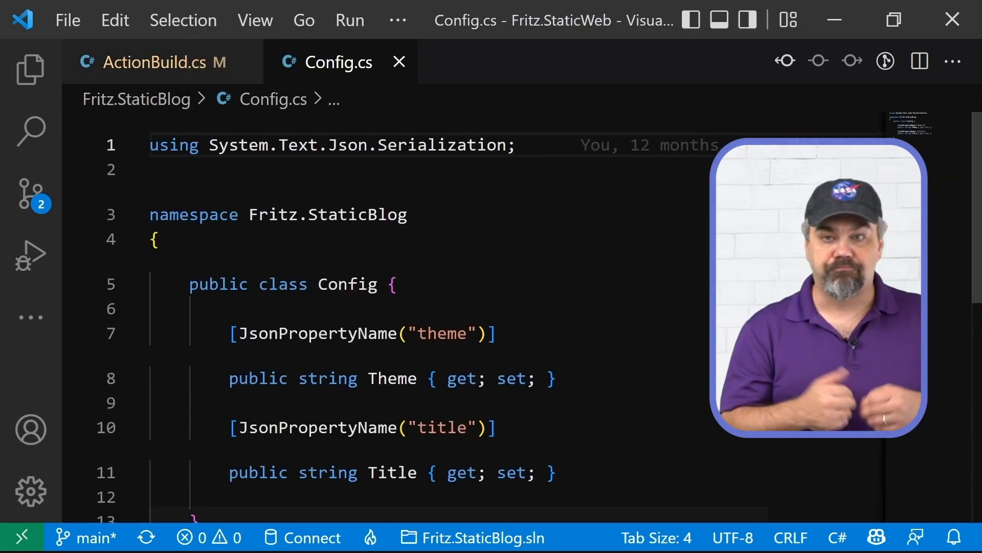
click(163, 62)
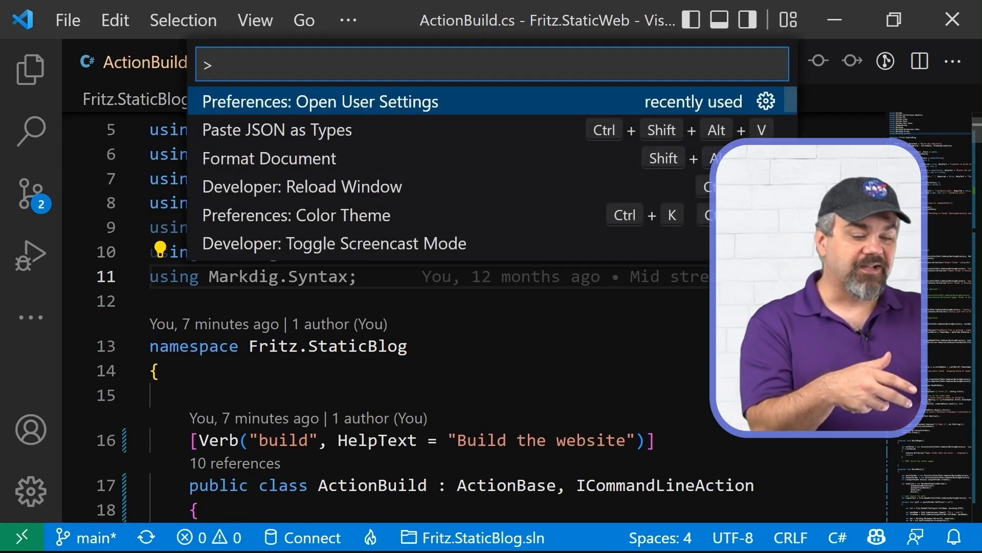
Step: Peek at the Command Palette, then browse the File, Edit and View menus
key(ctrl+shift+p)
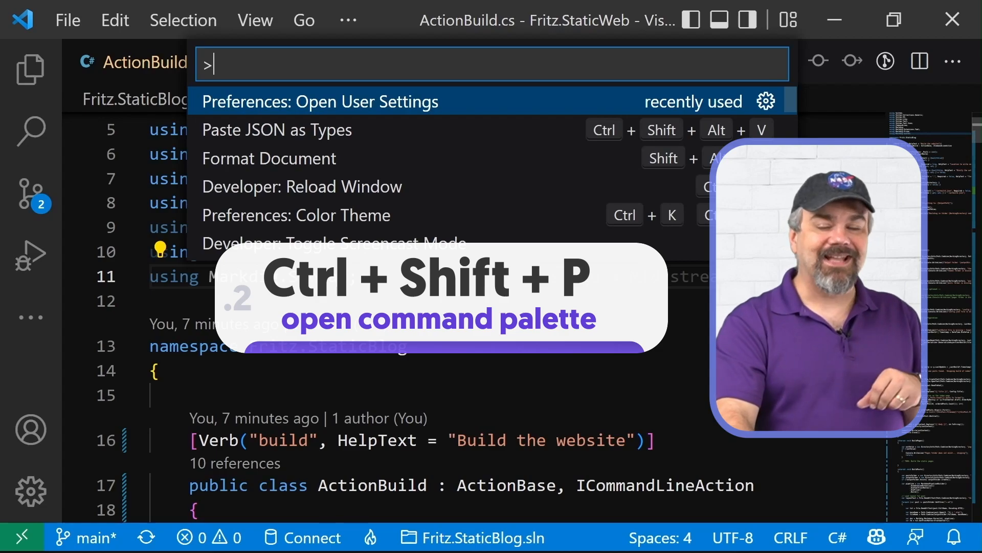
key(Escape)
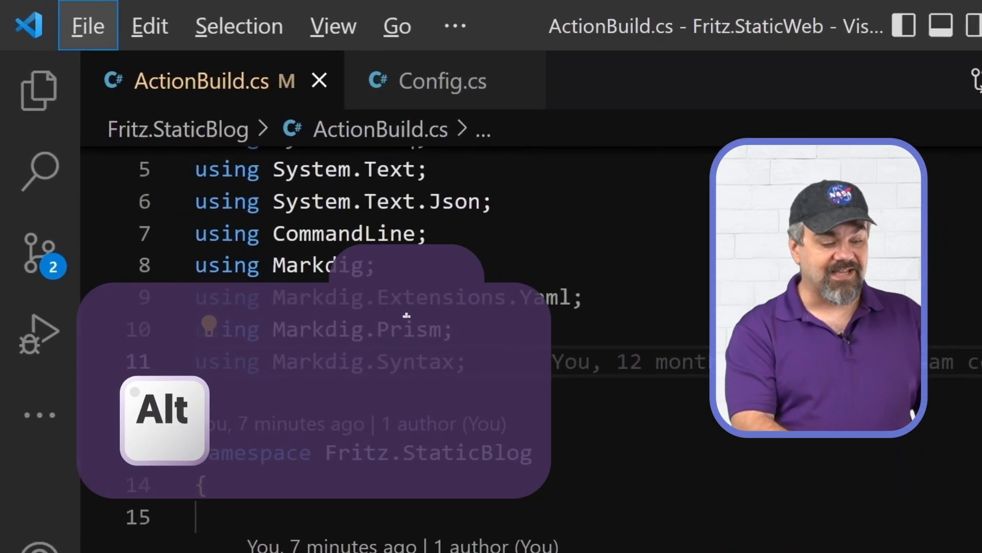
click(160, 26)
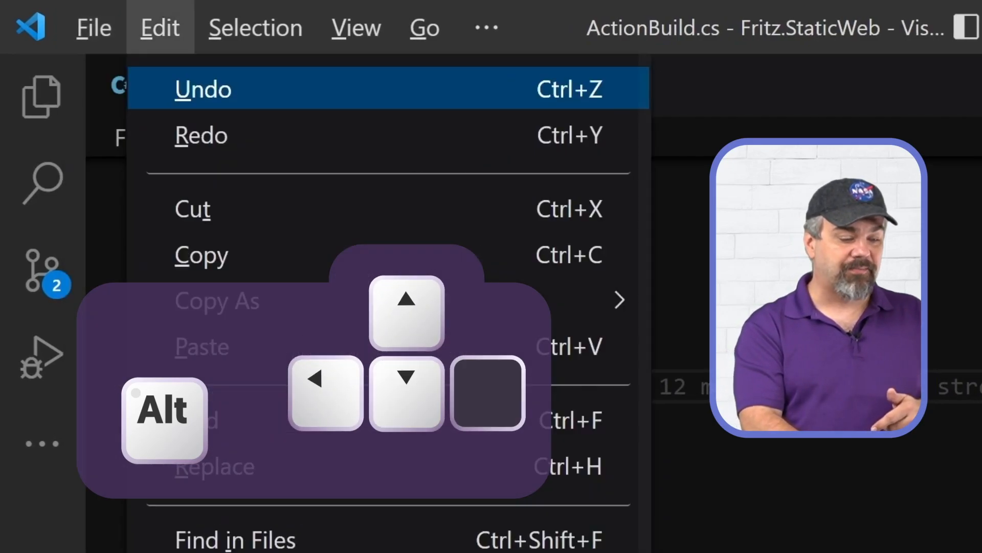
click(355, 28)
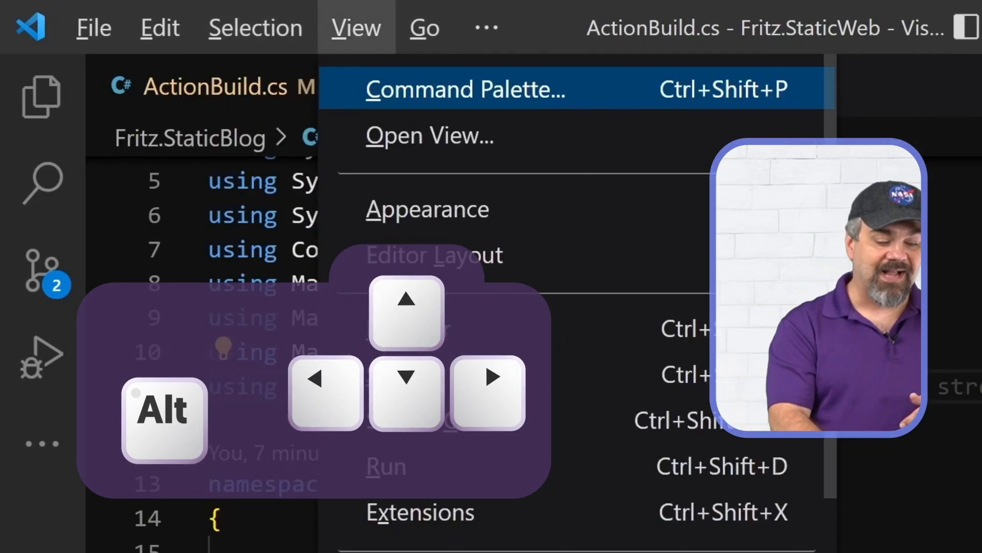
click(160, 27)
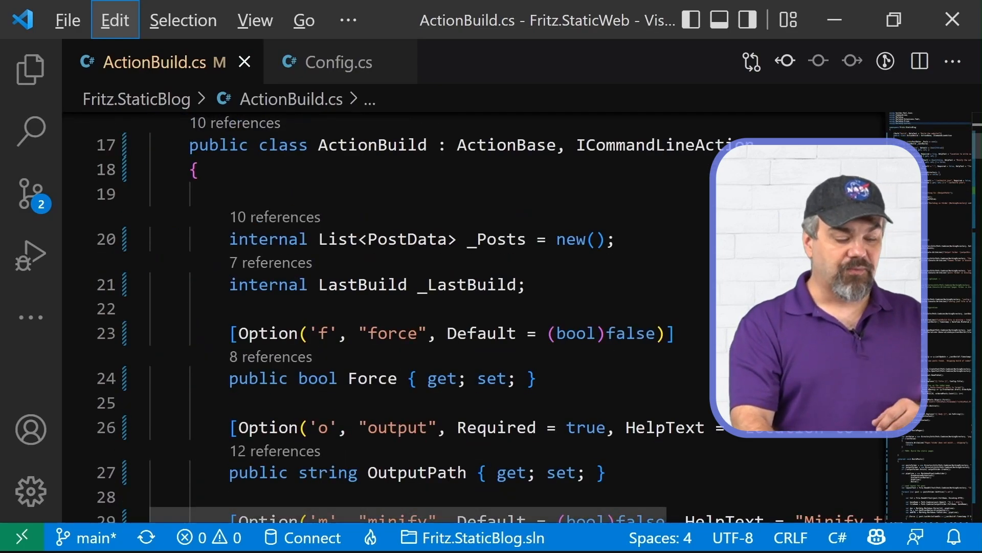
Step: Cut the BuildPosts() line in Execute and paste it back, leaving duplicates
scroll(down, 3)
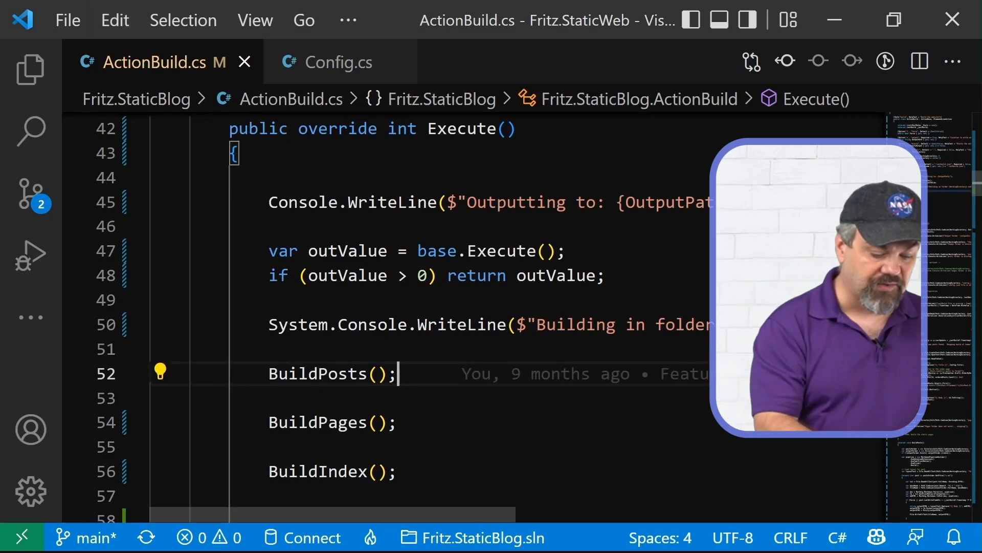
double_click(318, 372)
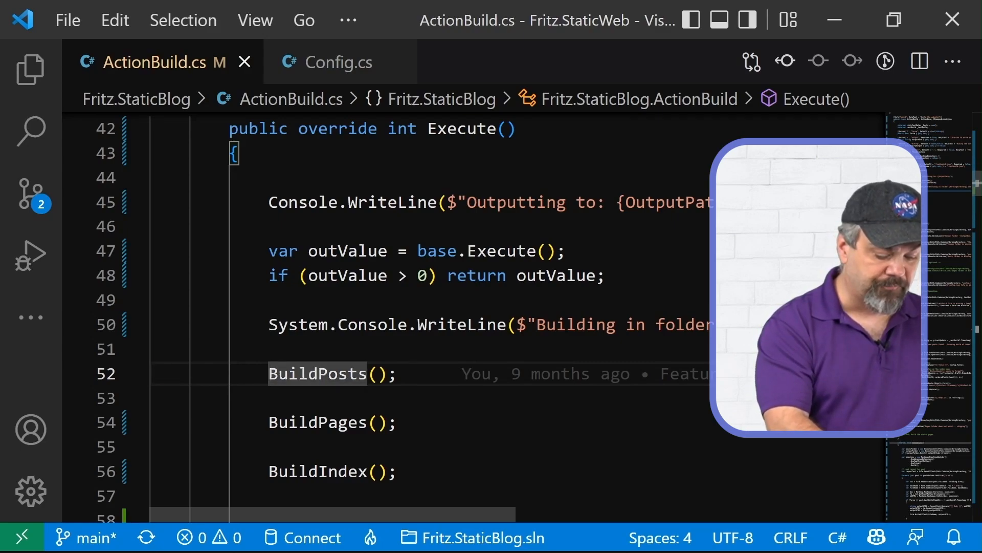
key(ctrl+x)
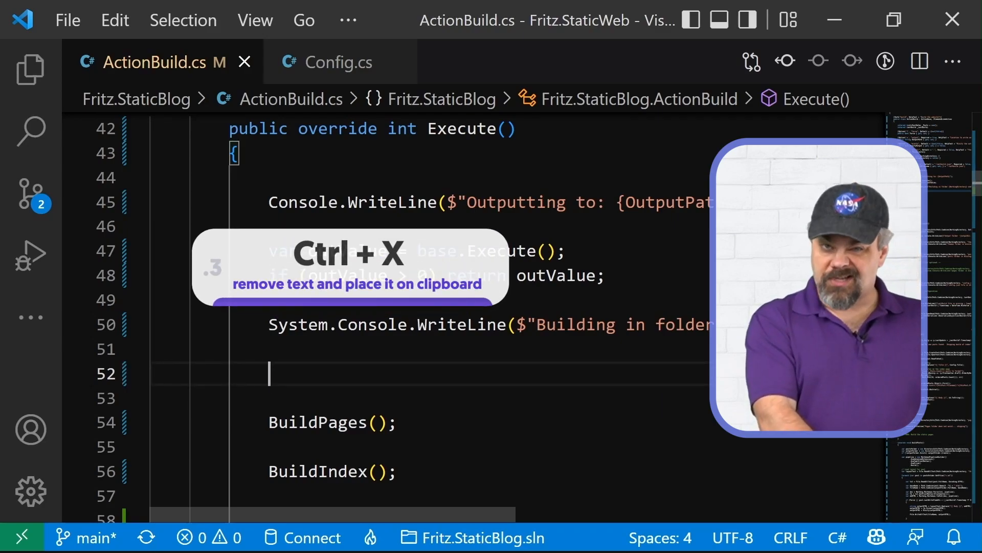
key(ctrl+v)
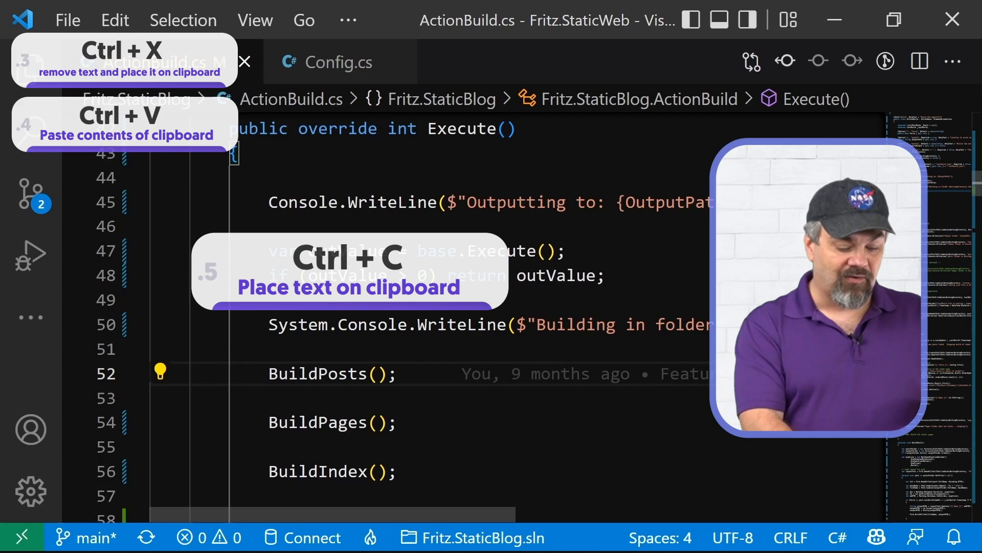
key(ctrl+v)
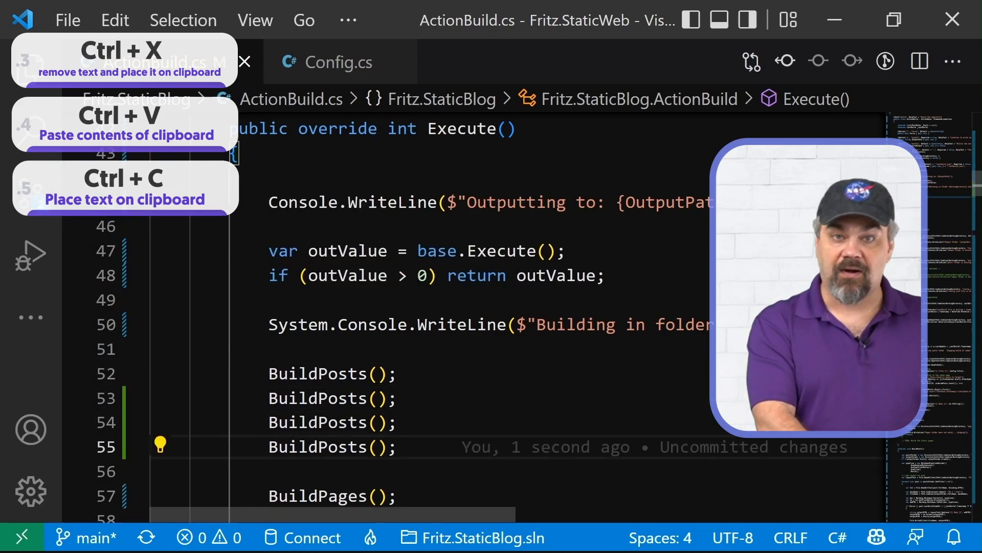
Step: Undo and redo the pasted copies, then delete the duplicate BuildPosts() line
key(ctrl+z)
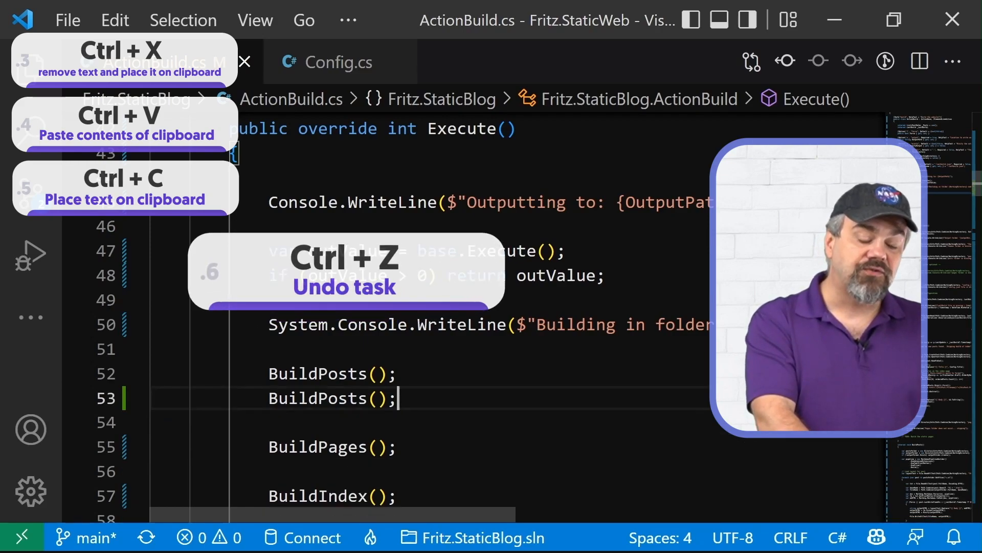
key(ctrl+z)
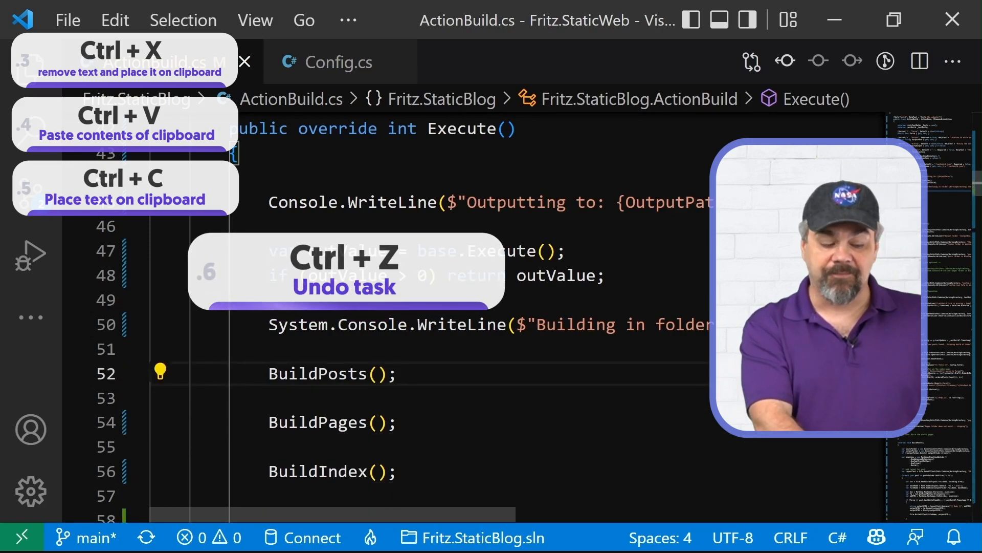
key(ctrl+y)
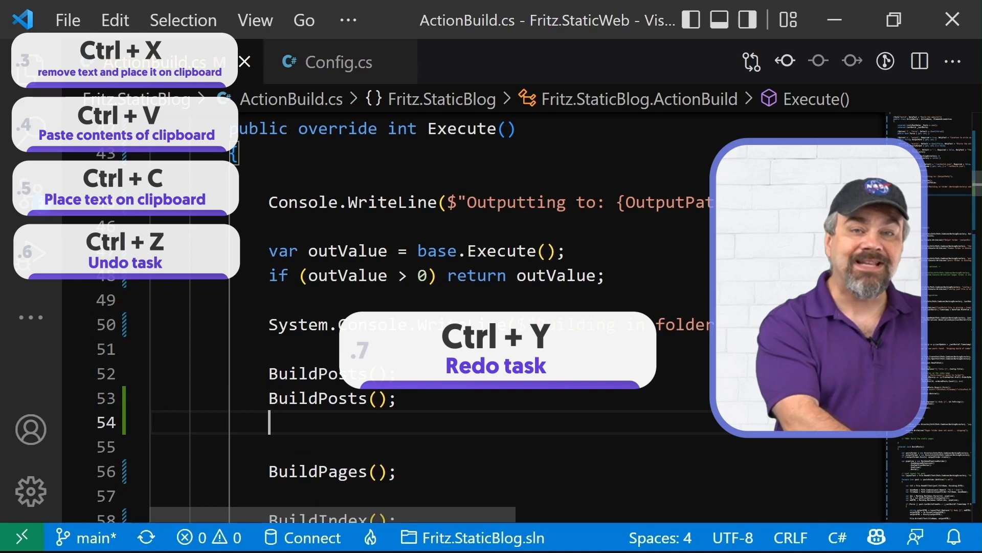
key(ctrl+y)
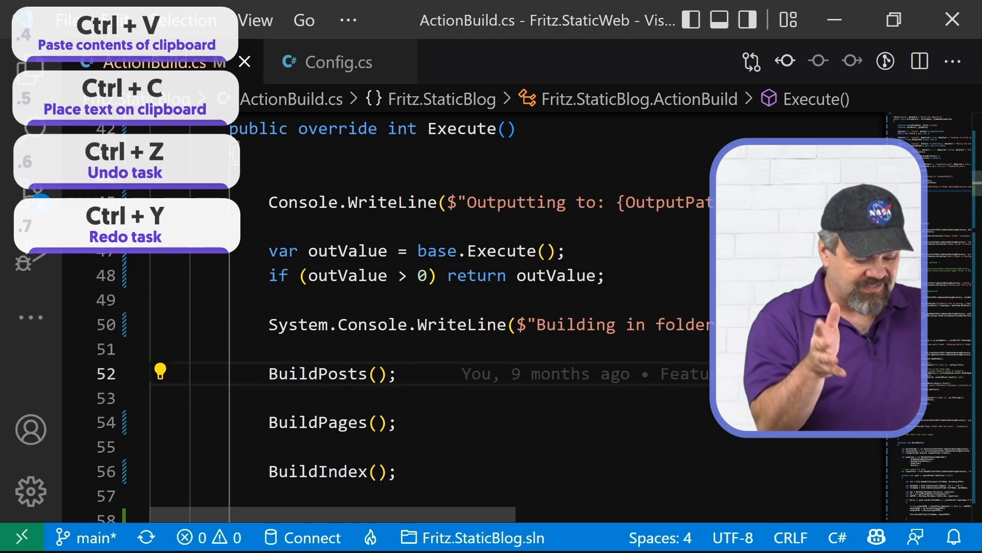
key(Ctrl+Shift+K)
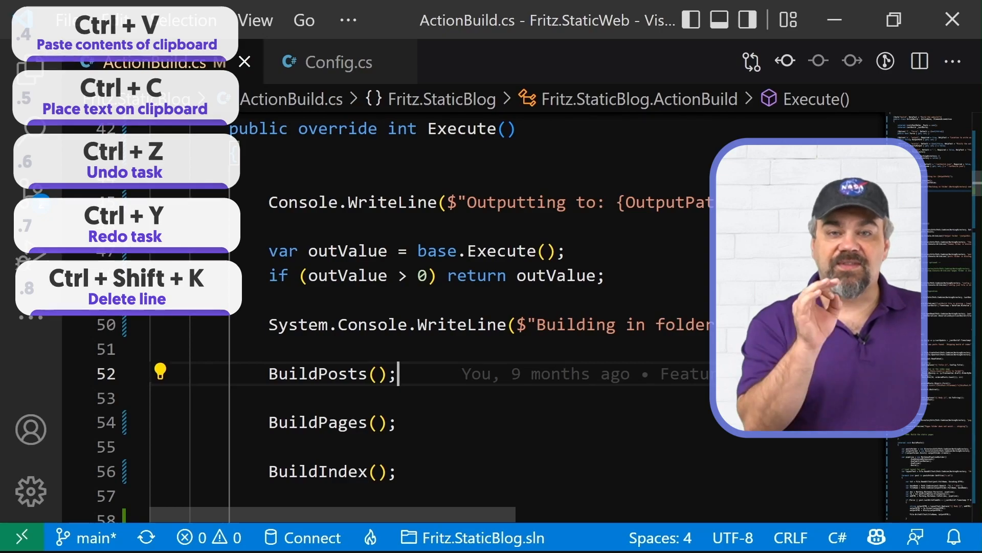
Step: Select the whole BuildPosts() line and shift its indentation in and out
key(Ctrl+L)
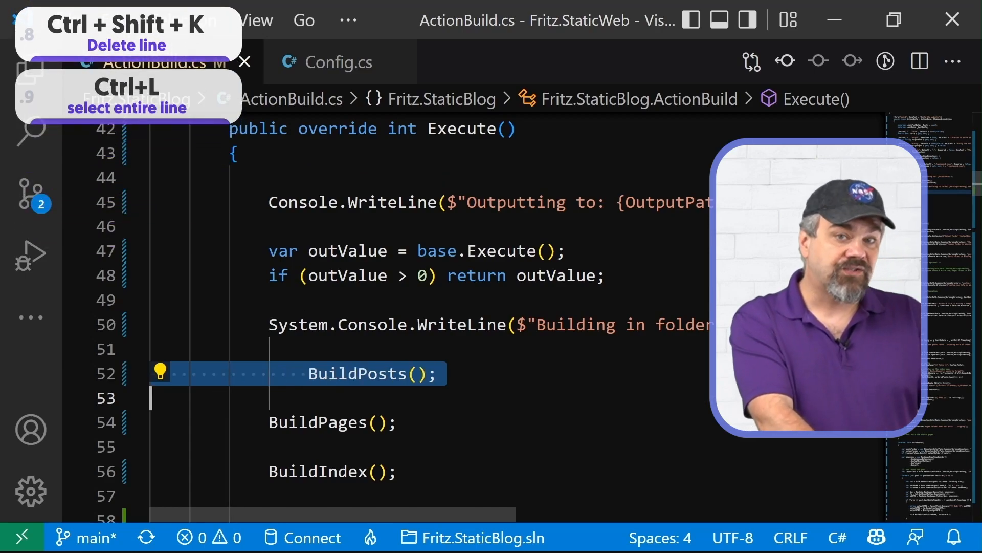
key(ctrl+])
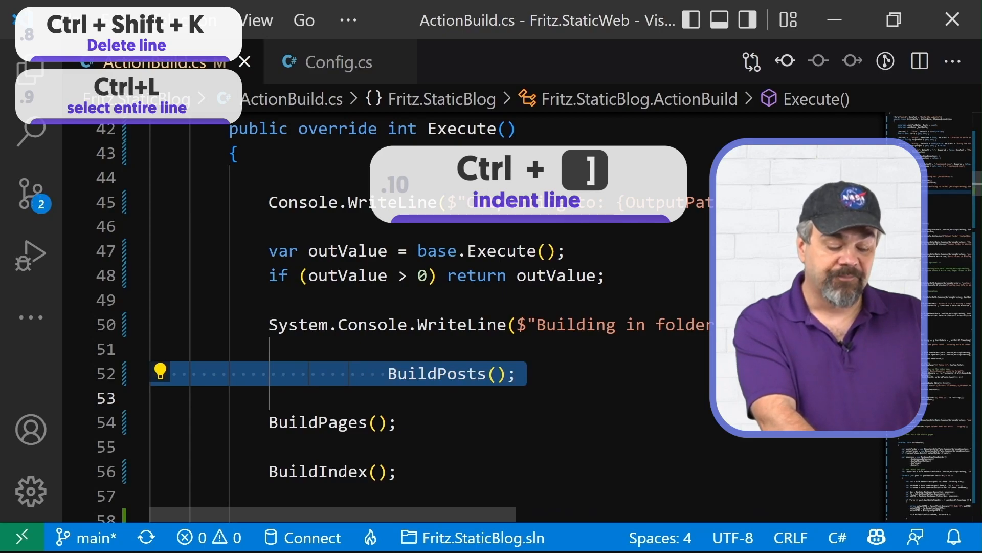
key(Ctrl+[)
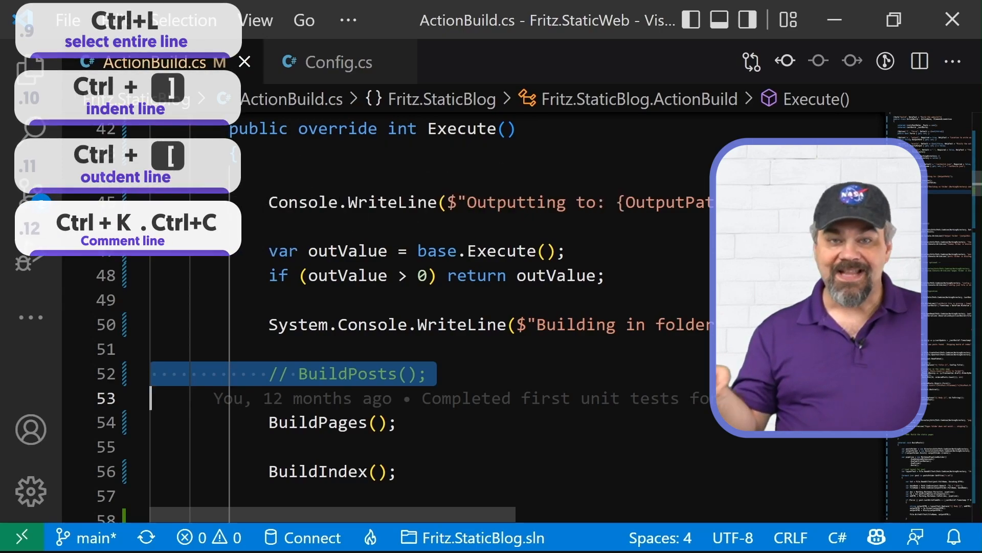
Step: Uncomment the BuildPosts() line and search the file for 'BuildPages'
key(ctrl+k ctrl+u)
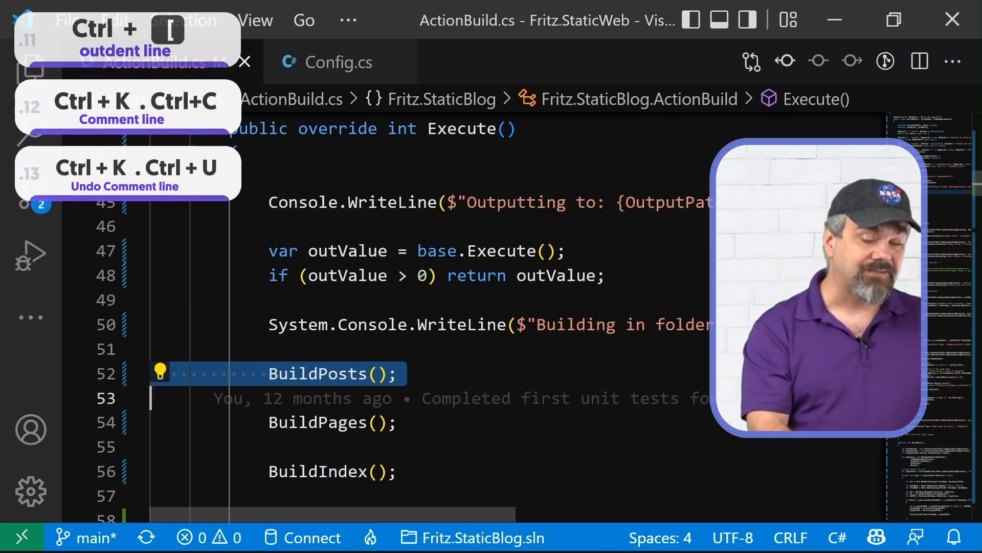
key(ctrl+f)
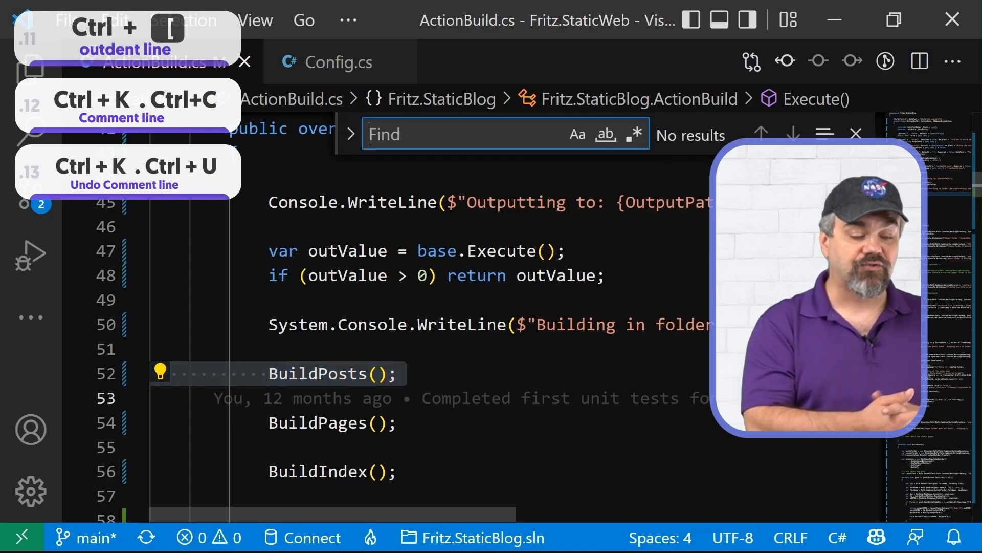
key(ctrl+f)
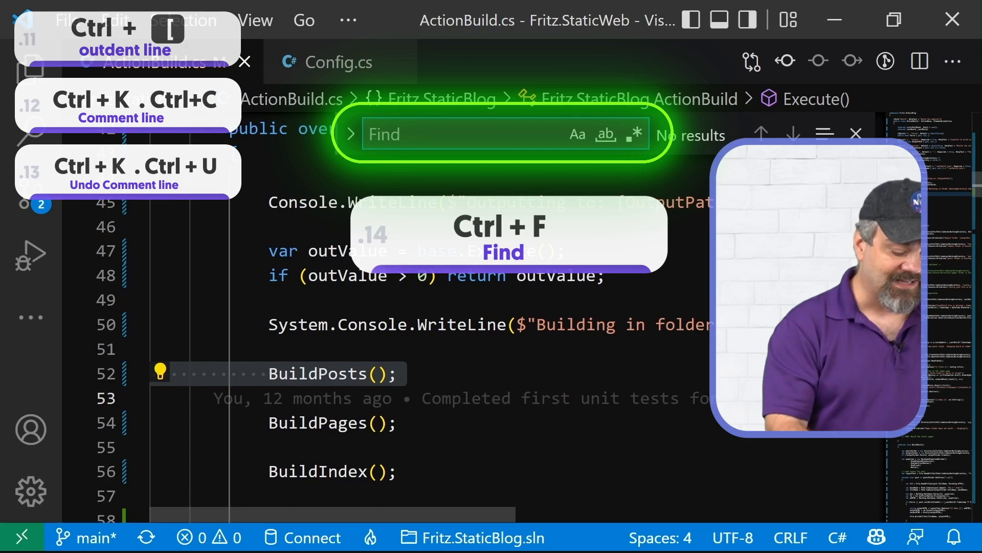
text(BuildPages)
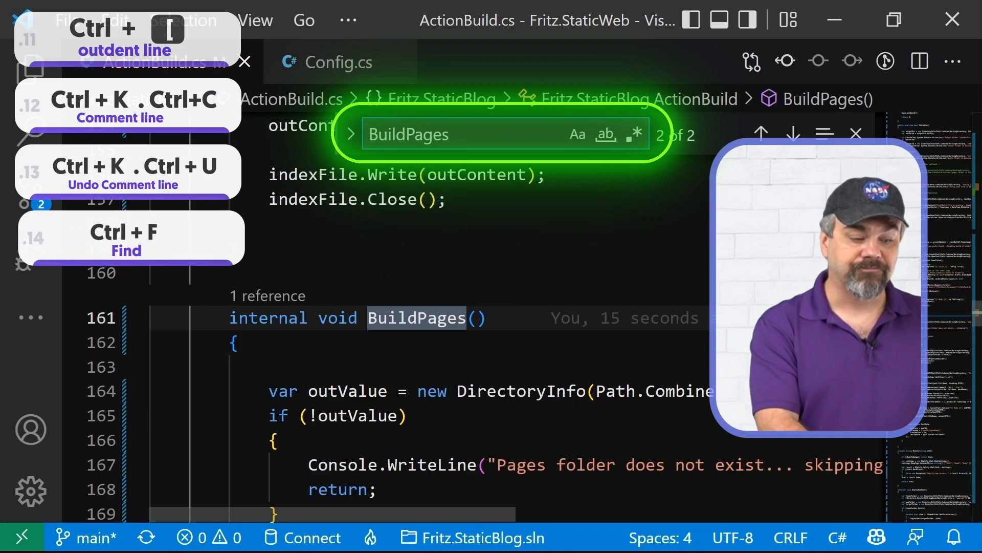
Step: Switch to find-and-replace with 'BuildPage' as the replacement text
key(ctrl+h)
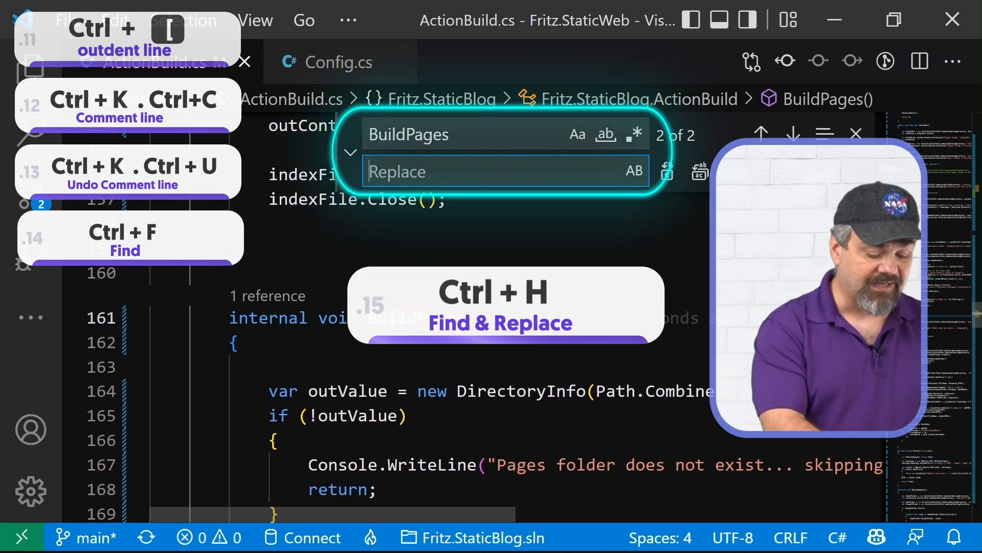
text(BuildPages();)
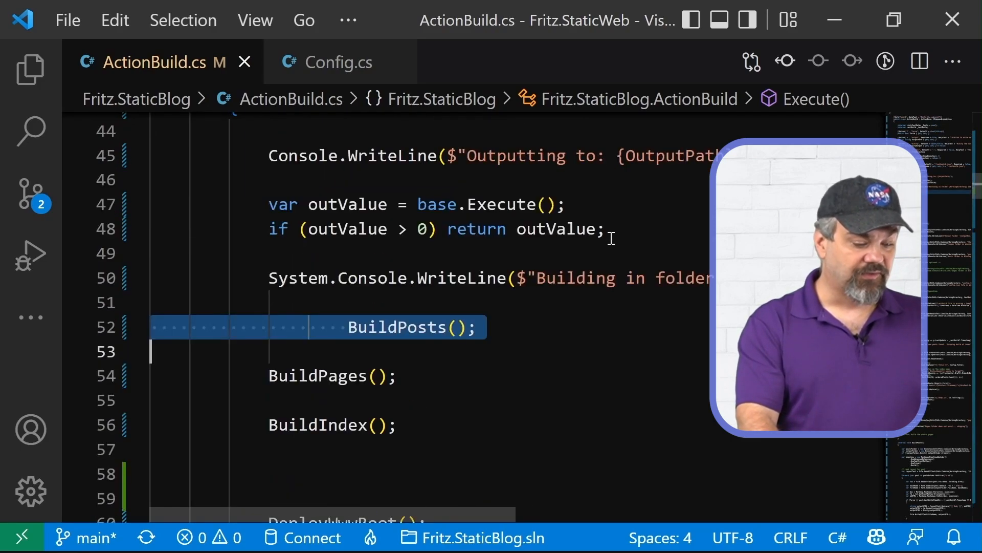
Step: Add a BuildPages call below BuildPosts() by typing 'BuildP' and accepting the completion
scroll(down, 3)
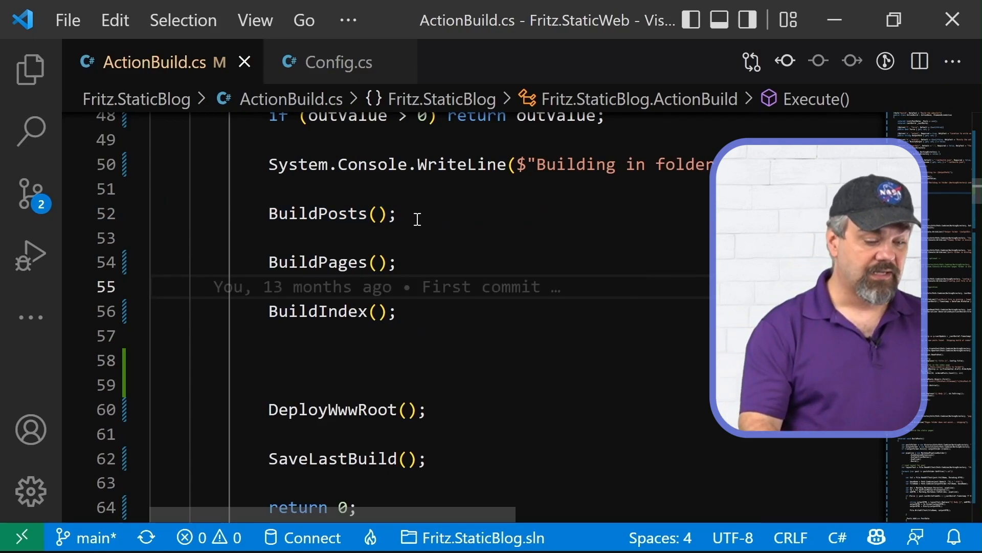
text(Build)
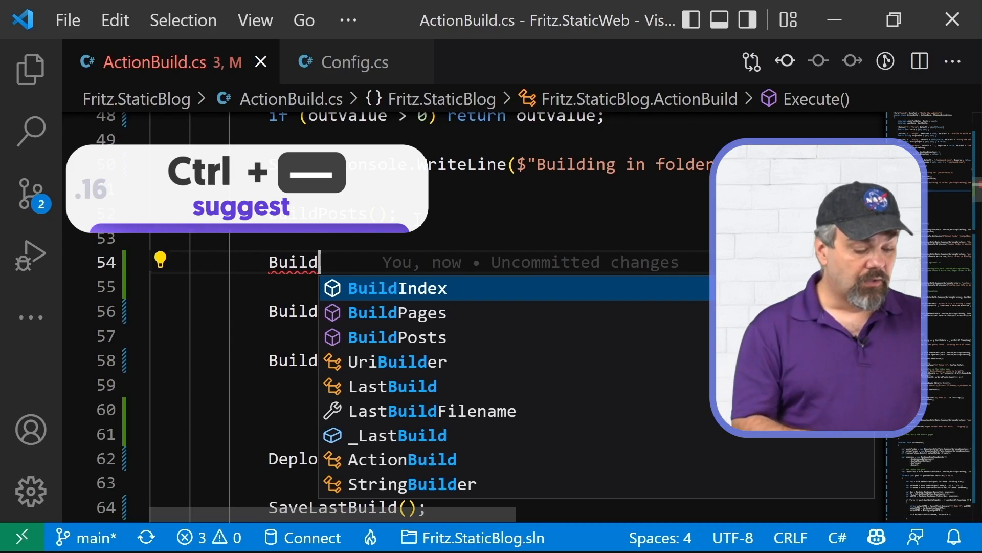
text(Pag)
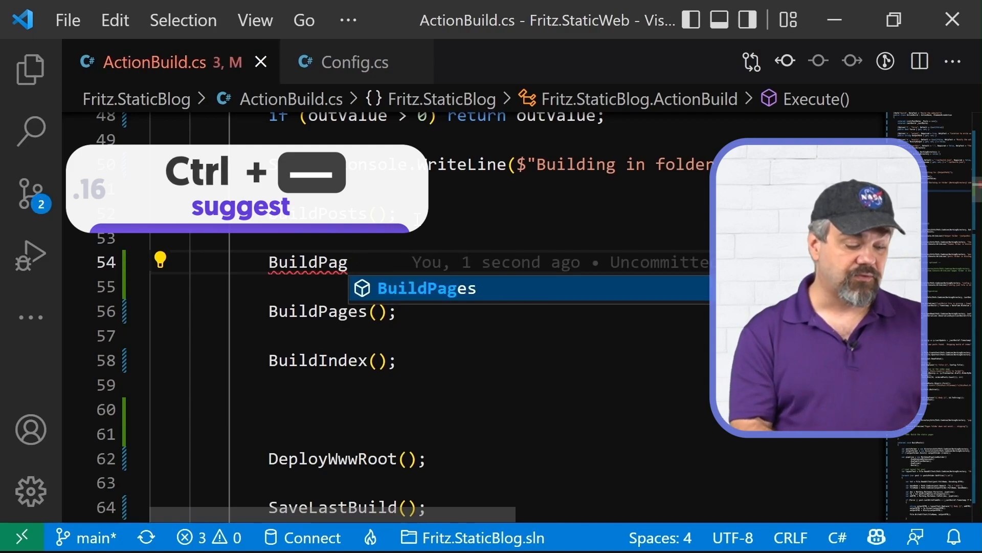
key(Tab)
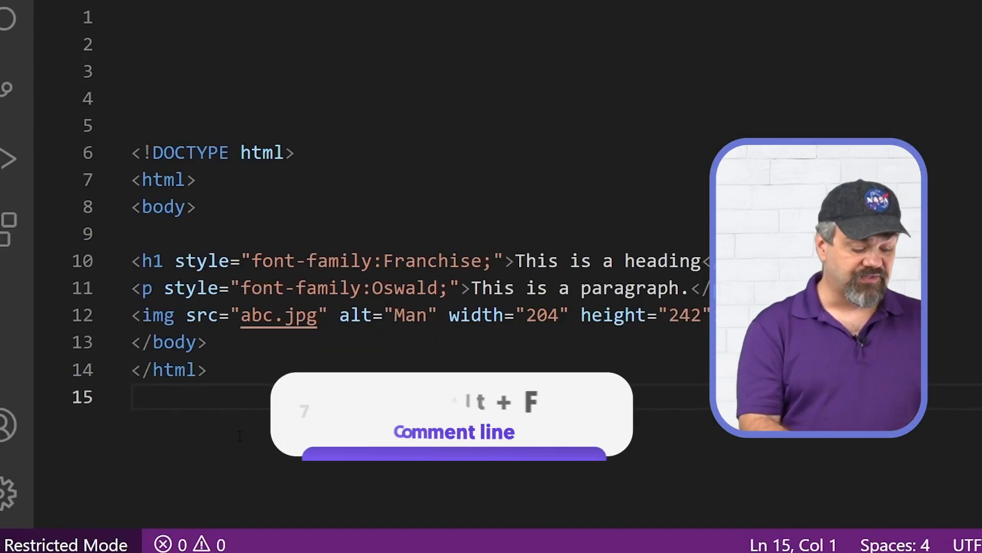
Step: Format ActionBuild.cs, where Execute now calls BuildPages() twice
key(shift+alt+f)
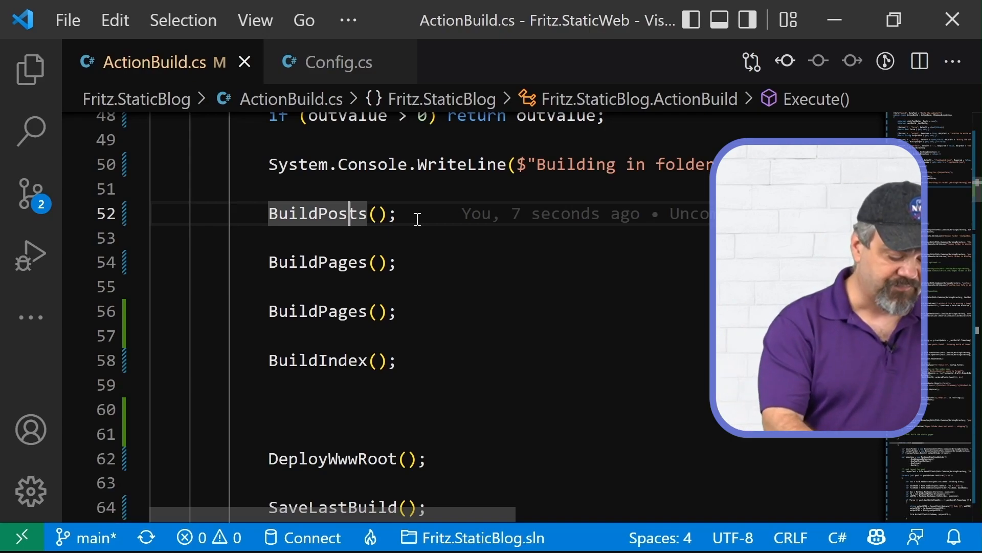
Step: Go to the definition of BuildPosts from its call in Execute
key(F12)
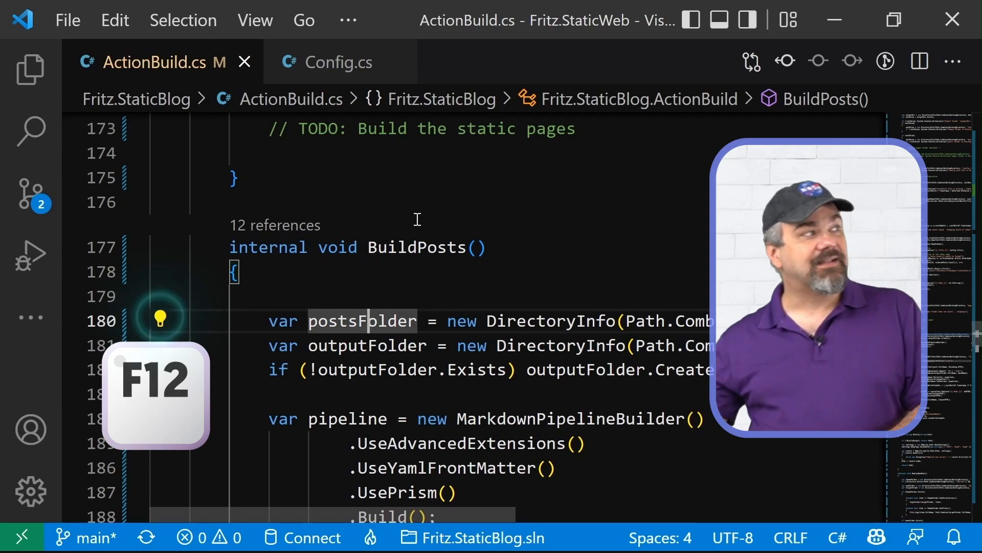
key(F12)
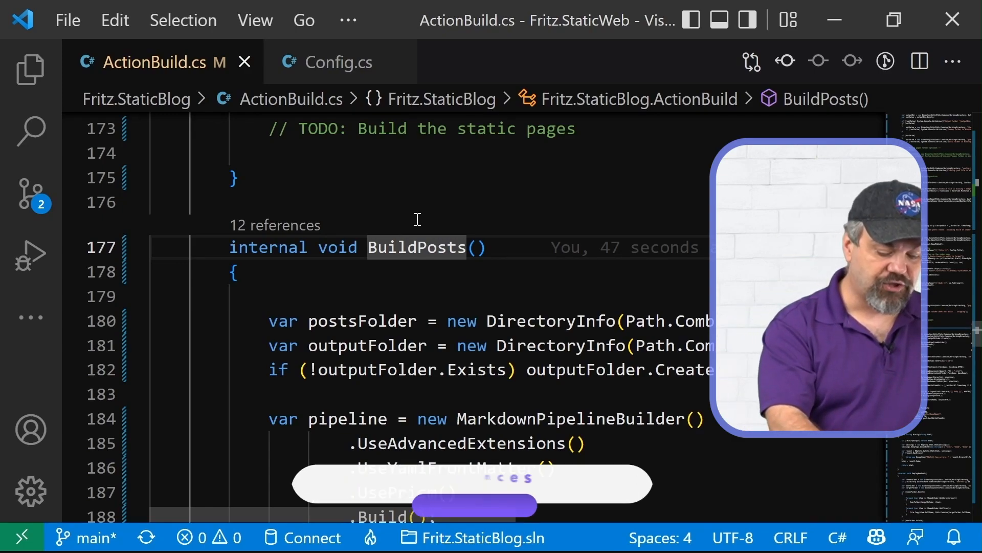
key(Shift+F12)
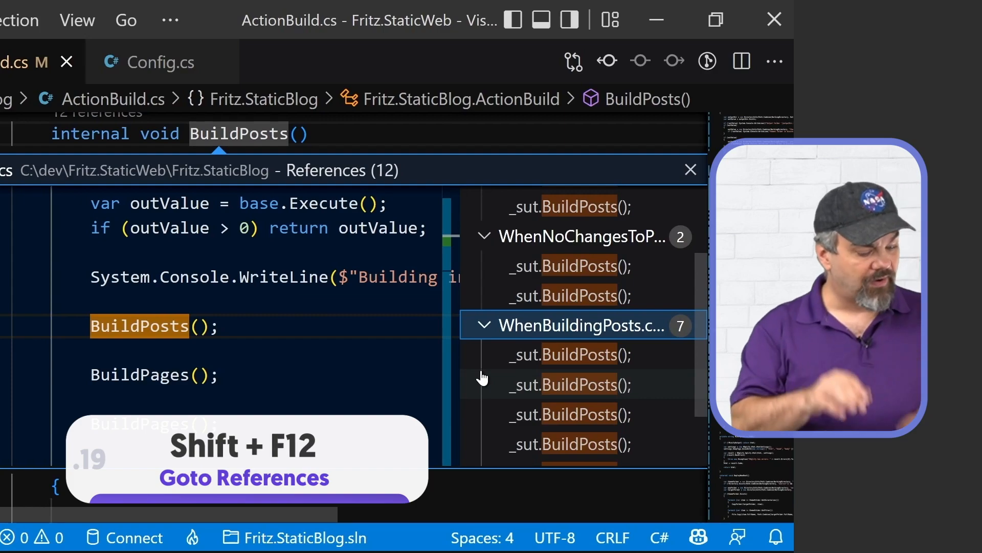
click(688, 169)
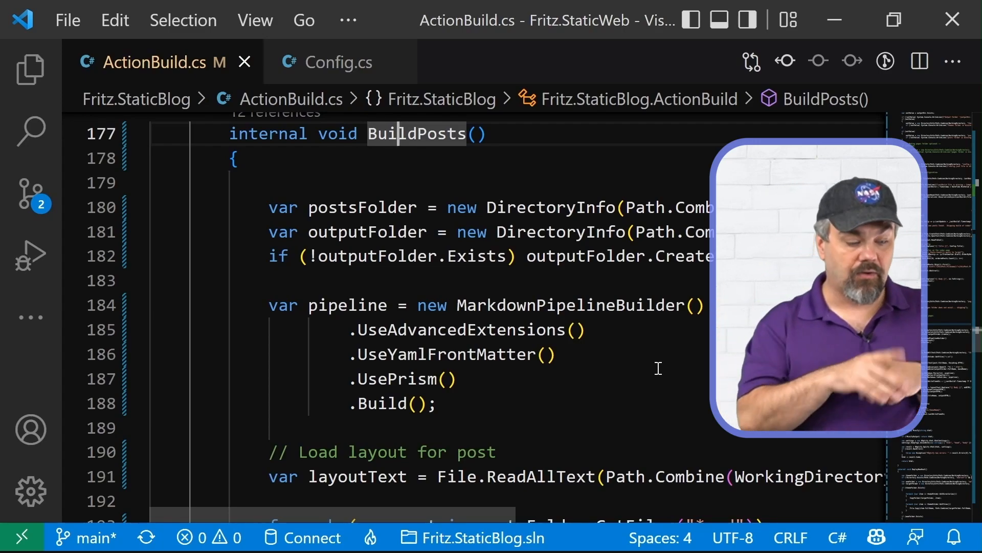
key(F2)
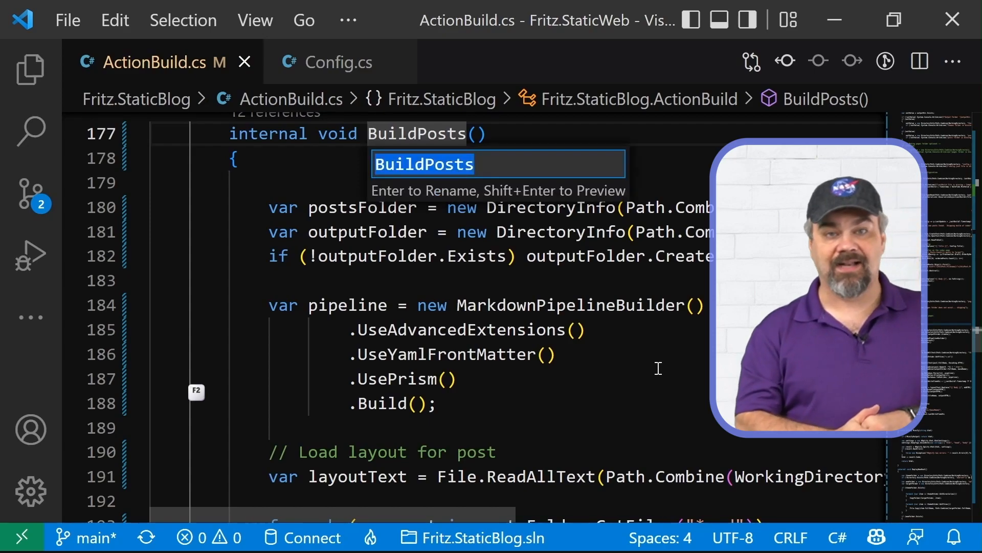
key(f2)
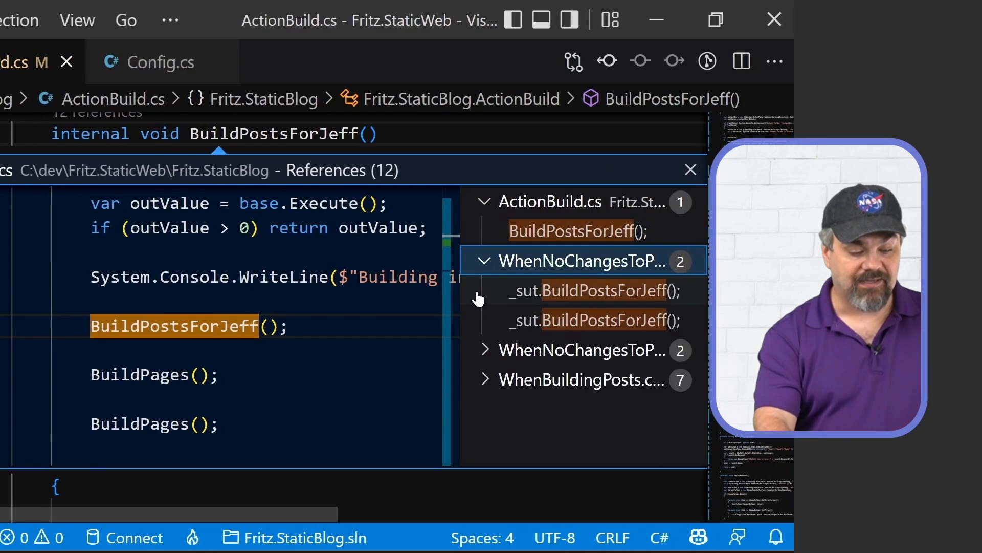
click(485, 350)
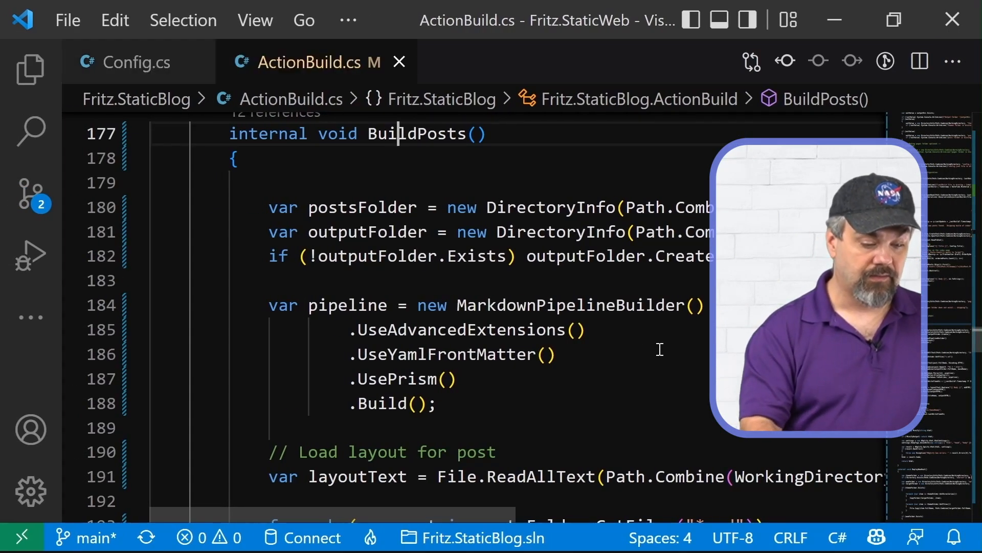
click(416, 133)
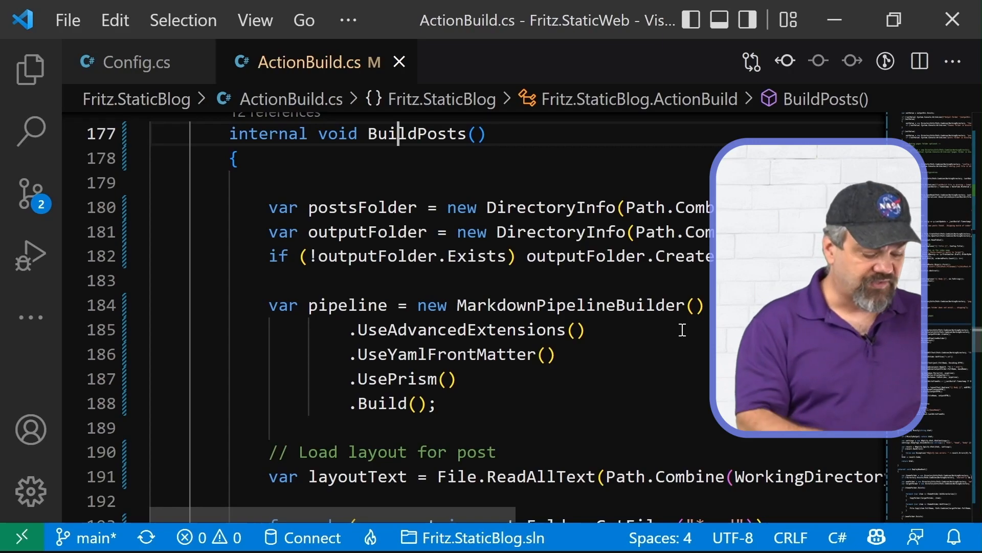
Step: Jump to line 50 of ActionBuild.cs inside Execute, then cycle back an editor tab
key(Ctrl+g)
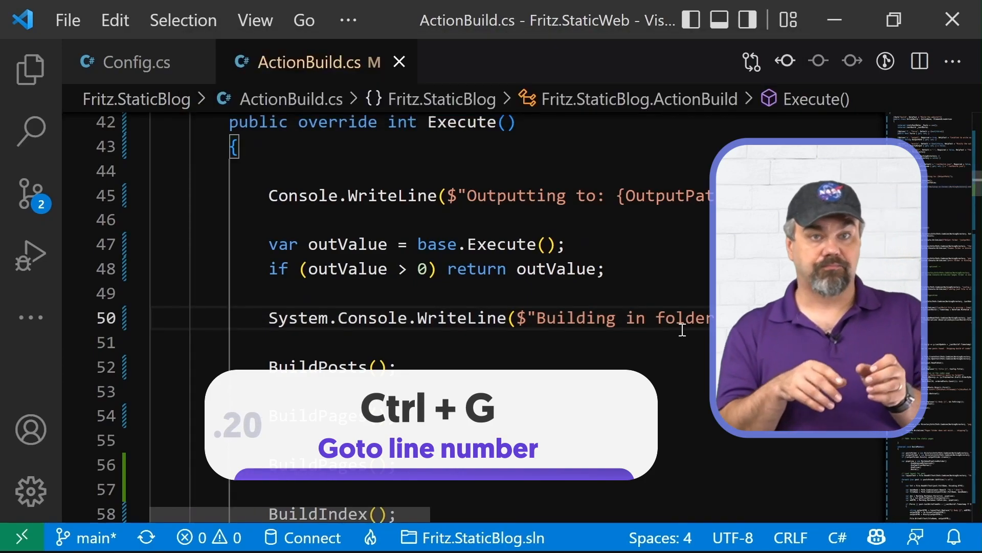
key(Ctrl+g)
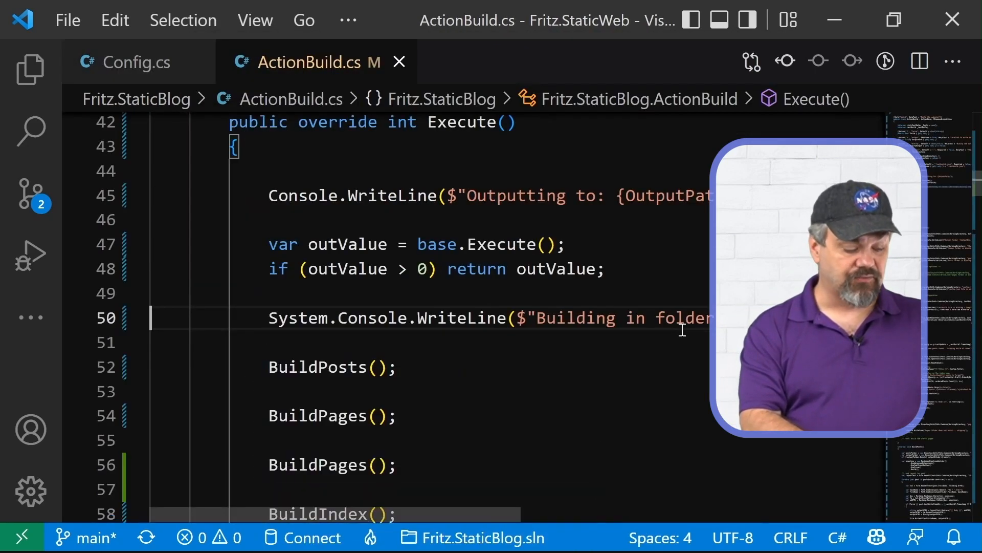
key(ctrl+shift+tab)
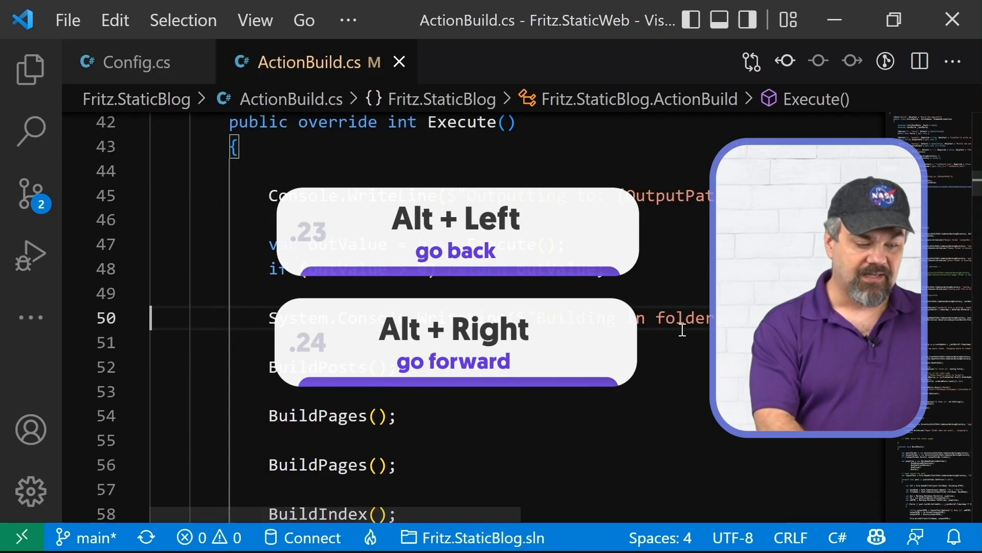
Step: Visit the Config.cs tab briefly and return to ActionBuild.cs before splitting the editor
click(136, 62)
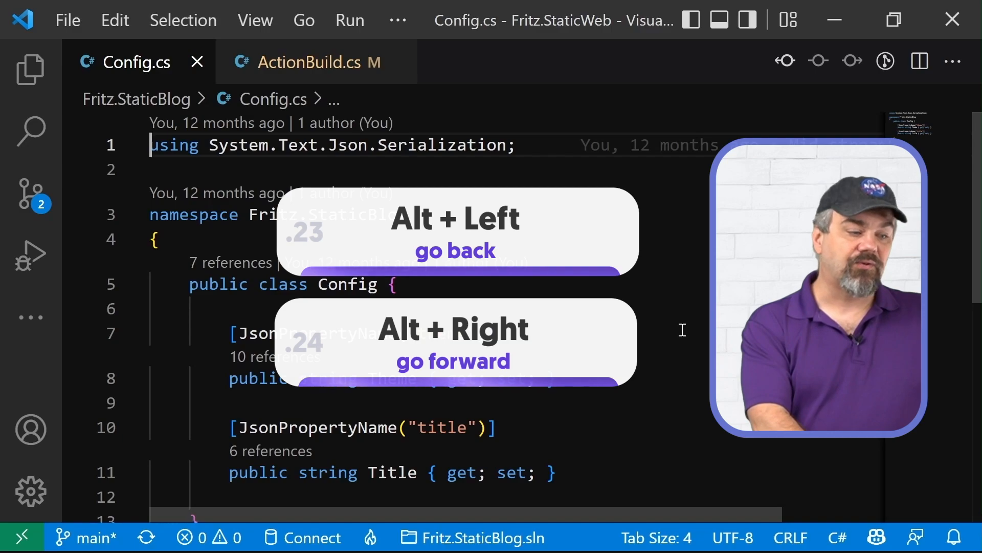
click(317, 63)
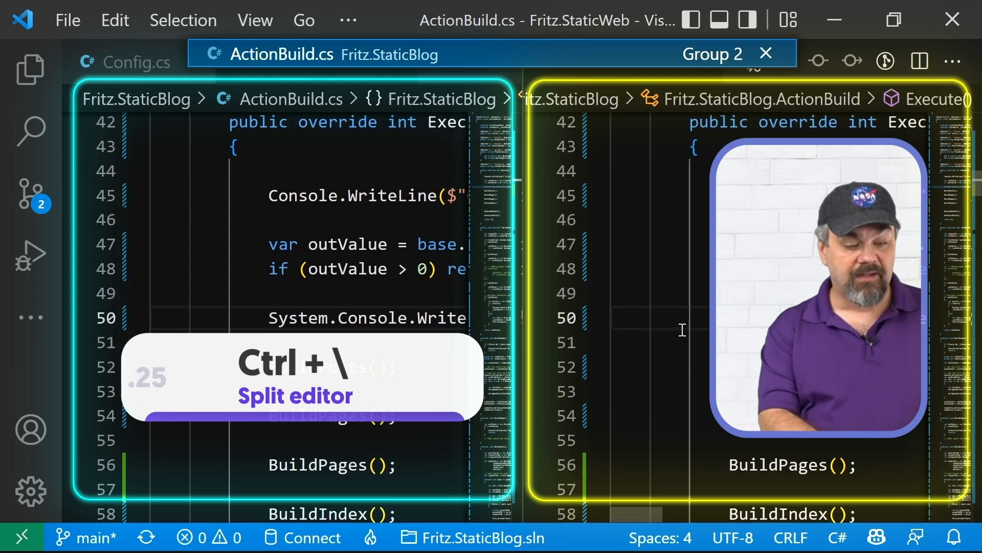
Step: Close the second editor group so a single ActionBuild.cs editor remains
key(ctrl+\)
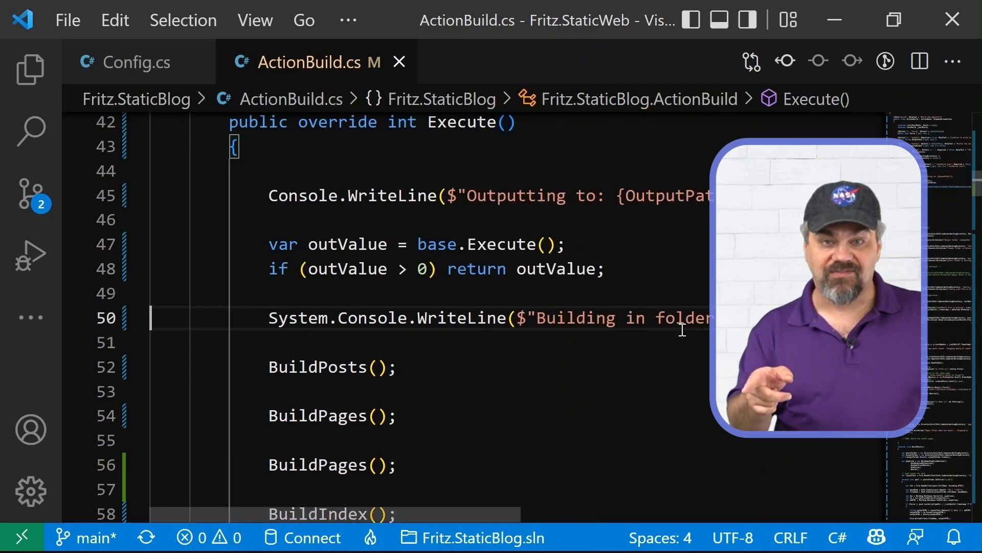
key(ctrl+w)
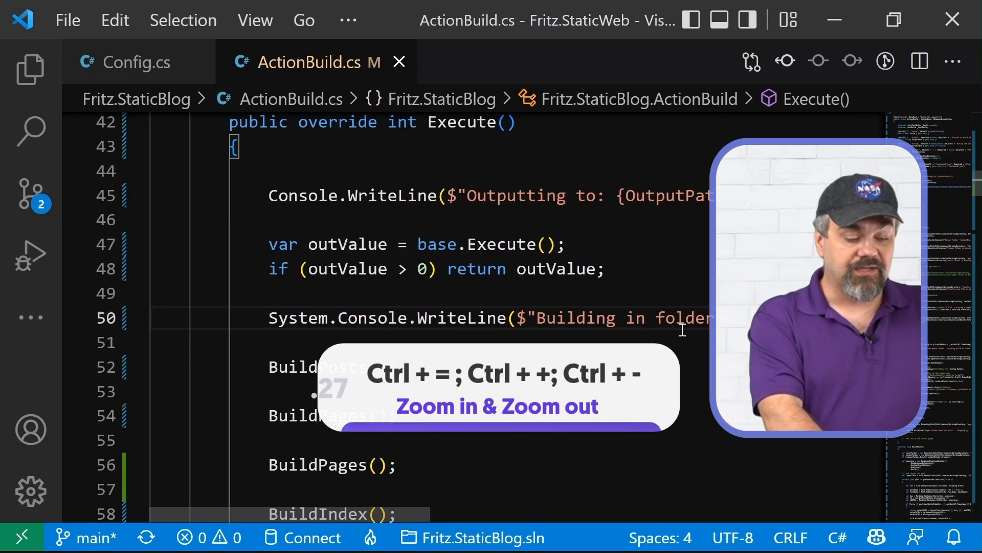
Step: Zoom the interface in, then open the Explorer listing the Fritz.StaticBlog files
key(ctrl+=)
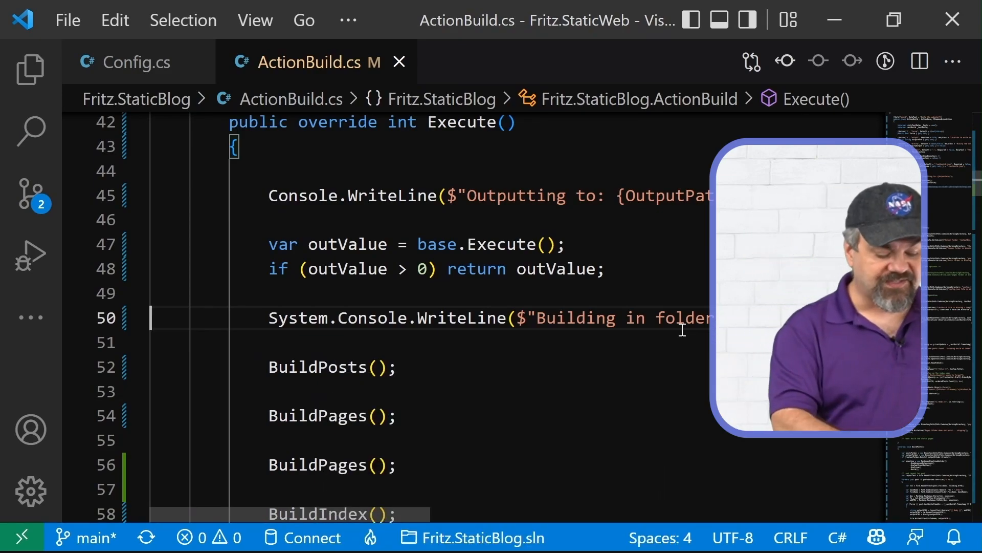
click(30, 69)
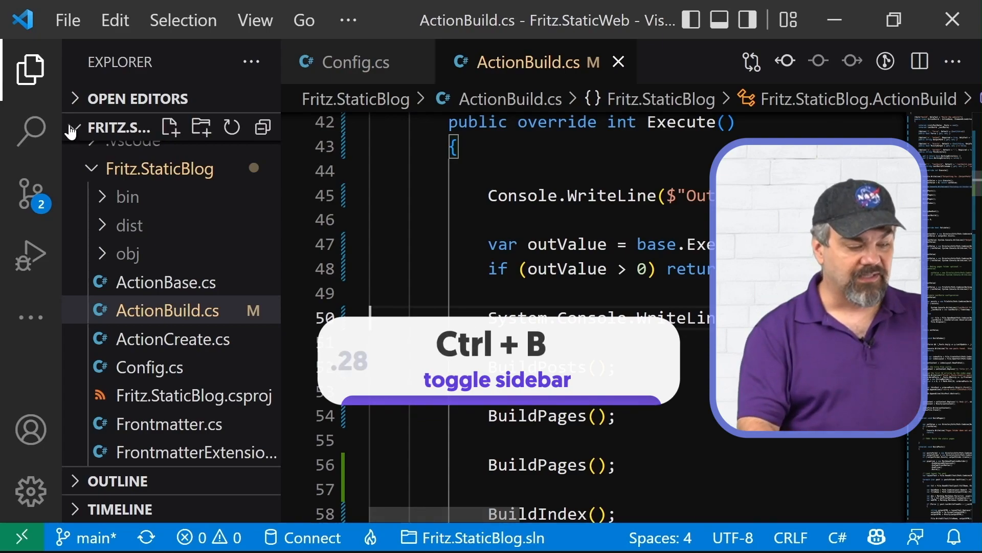
Step: Cycle the Activity Bar through Search, Source Control and Run and Debug, then hide the sidebar
click(30, 130)
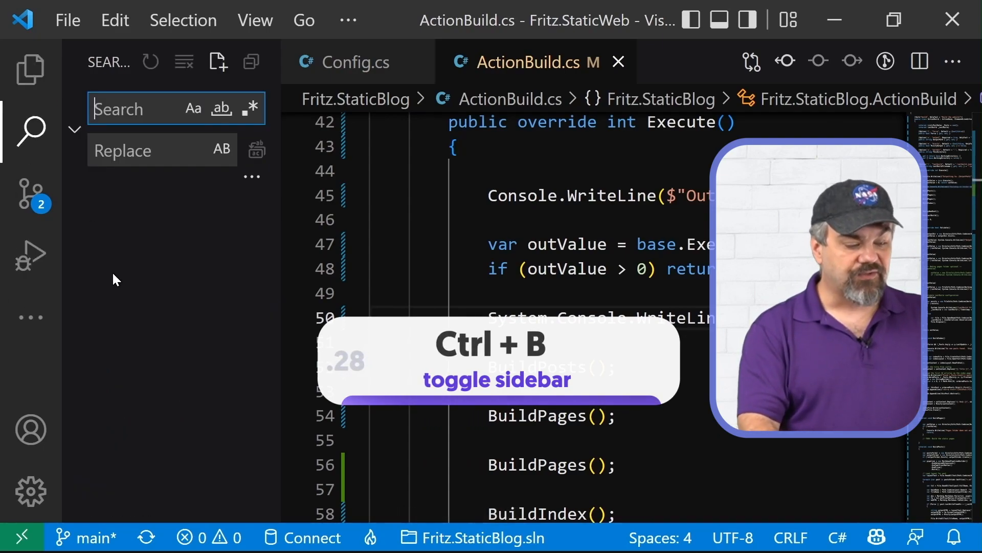
click(30, 194)
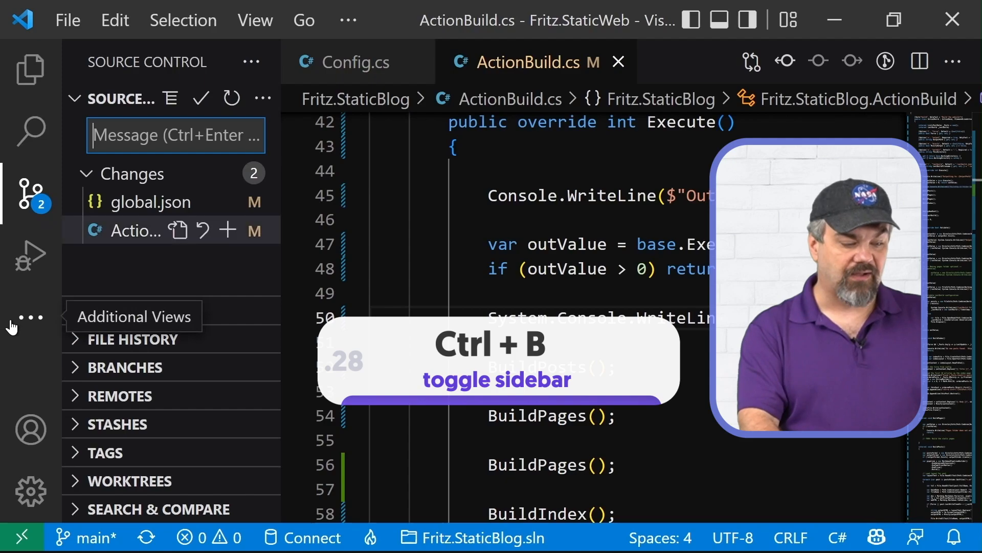
mouse_move(30, 255)
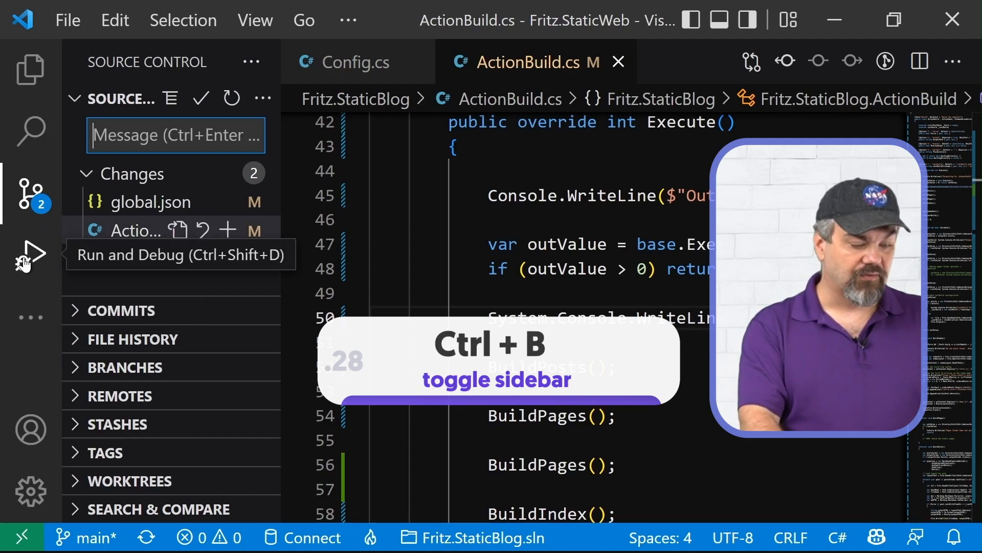
click(30, 253)
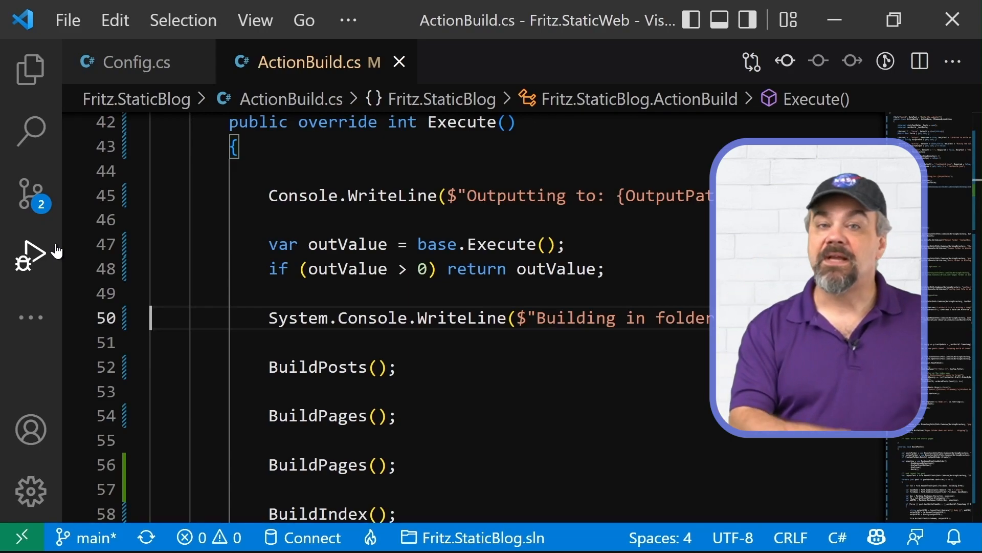
Step: Cycle Explorer, Search and Source Control by shortcut, then run the Fritz.StaticBlog build task
key(ctrl+shift+e)
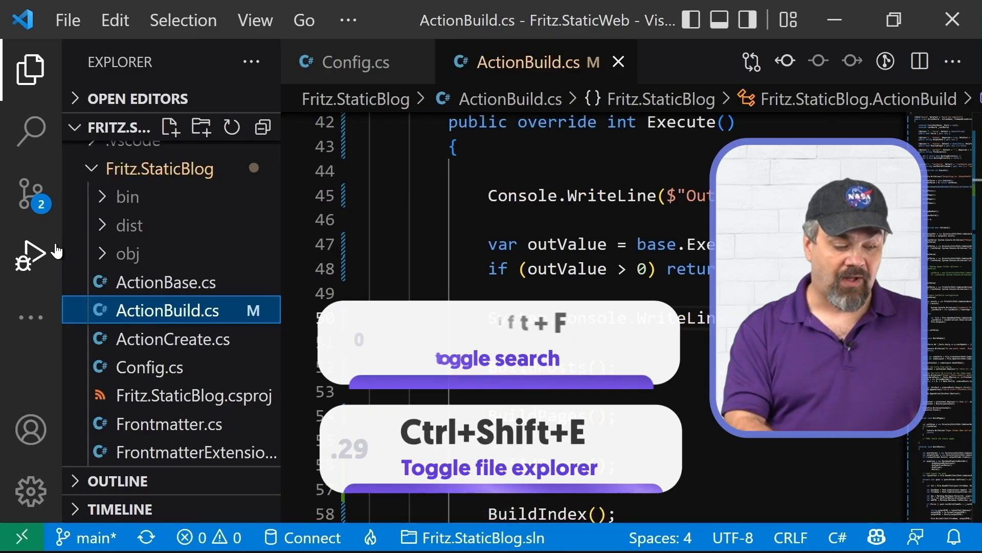
key(Ctrl+Shift+F)
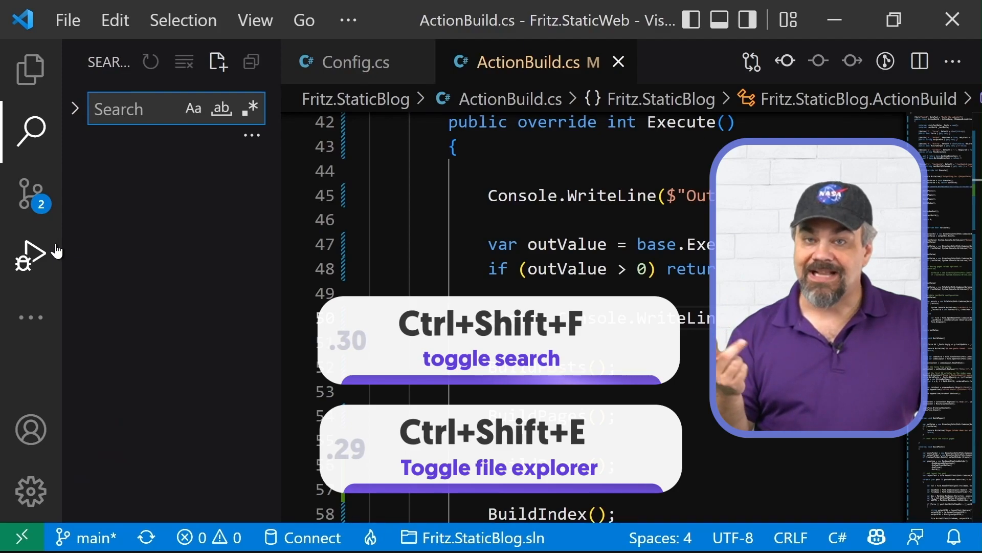
key(ctrl+shift+g)
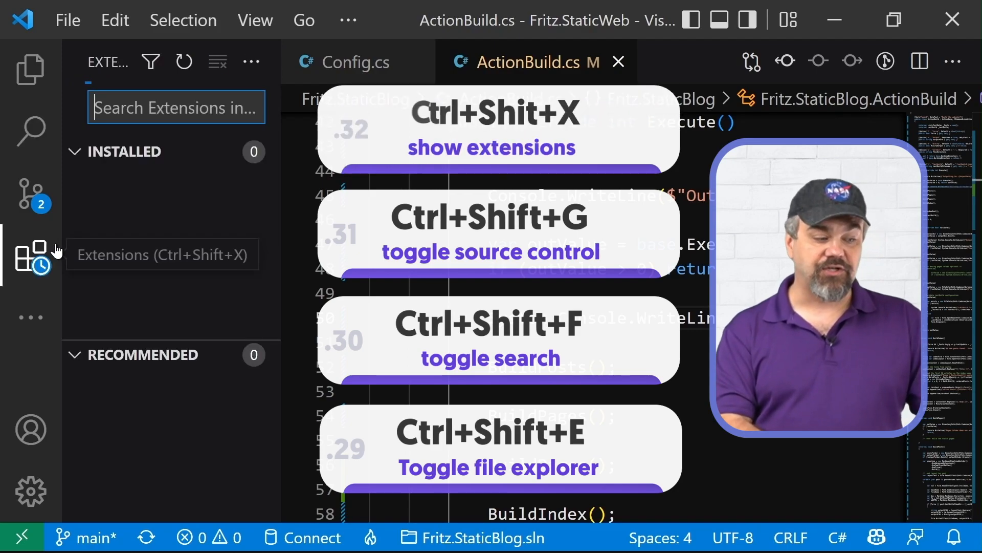
click(29, 254)
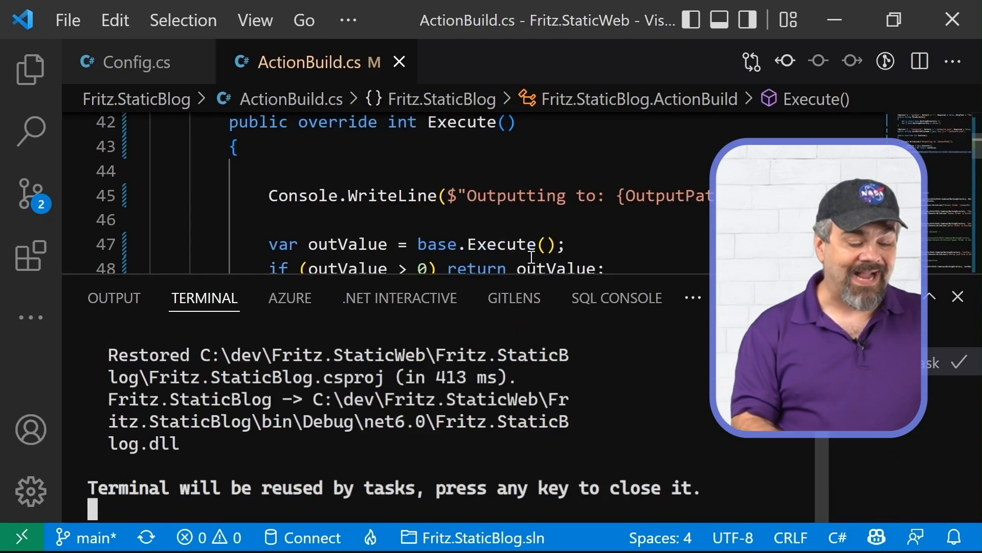
key(ctrl+`)
text(vim)
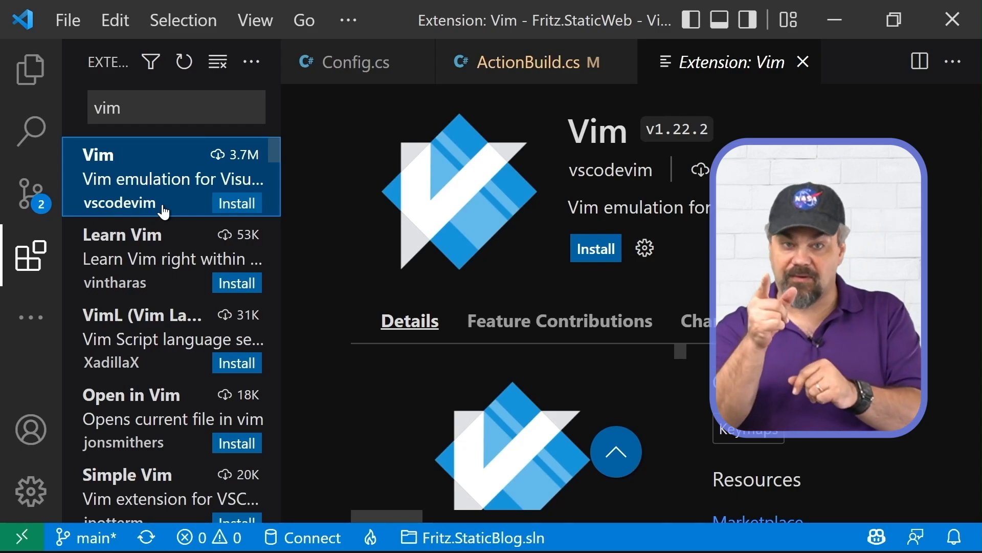
Step: Select the existing 'vim' query in the Extensions search box to replace it
click(175, 106)
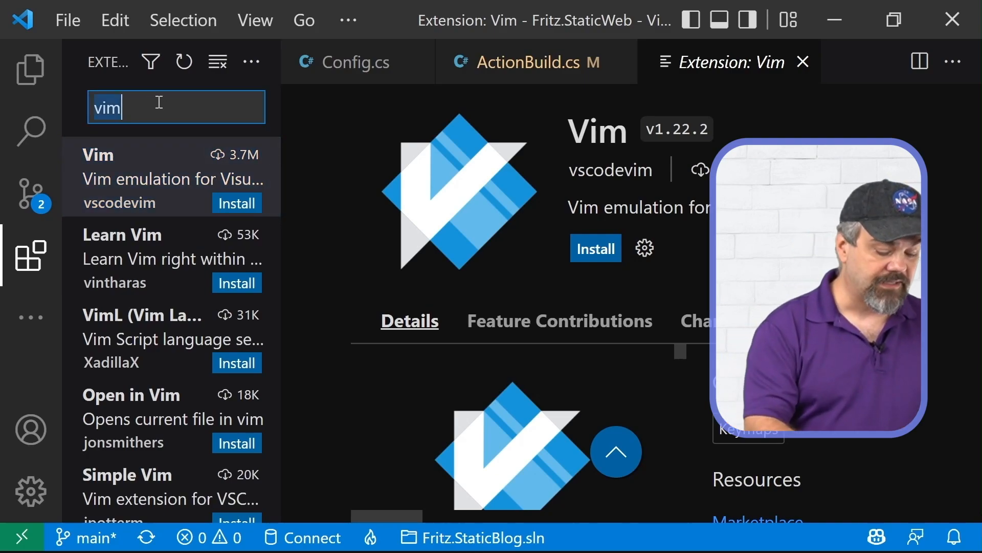
Step: Search extensions for 'editorConfig', review the page, then return to Extensions for DotENV
text(editorConfig)
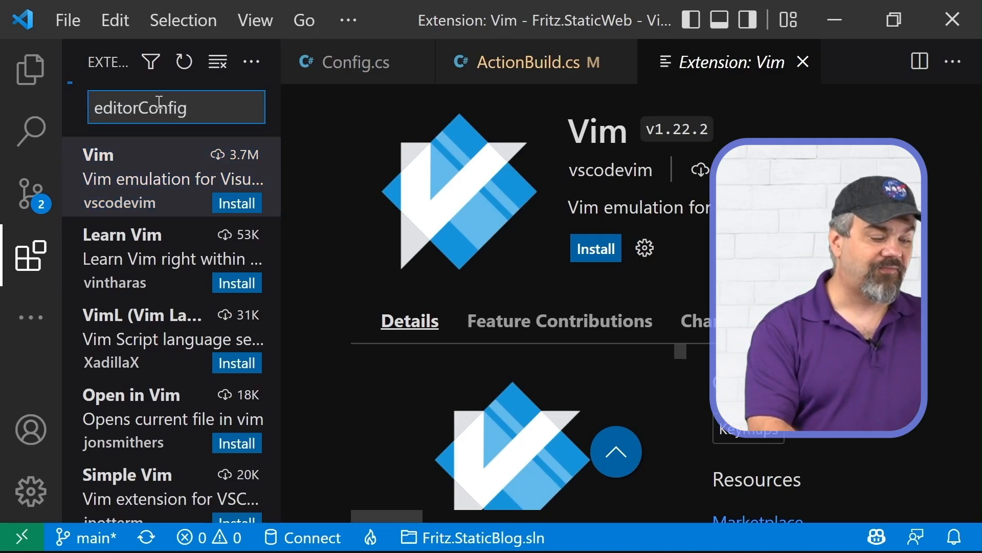
text(editorConfig)
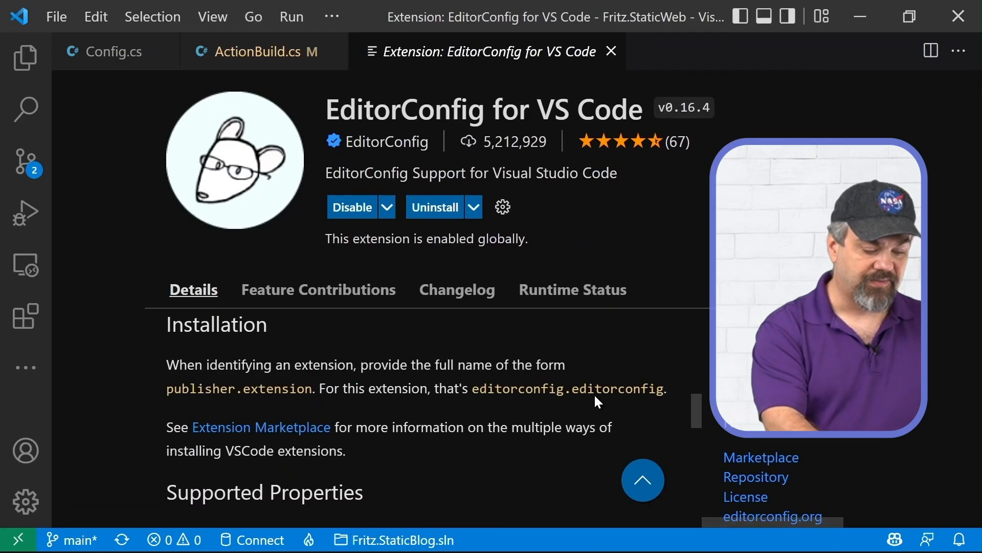
scroll(down, 3)
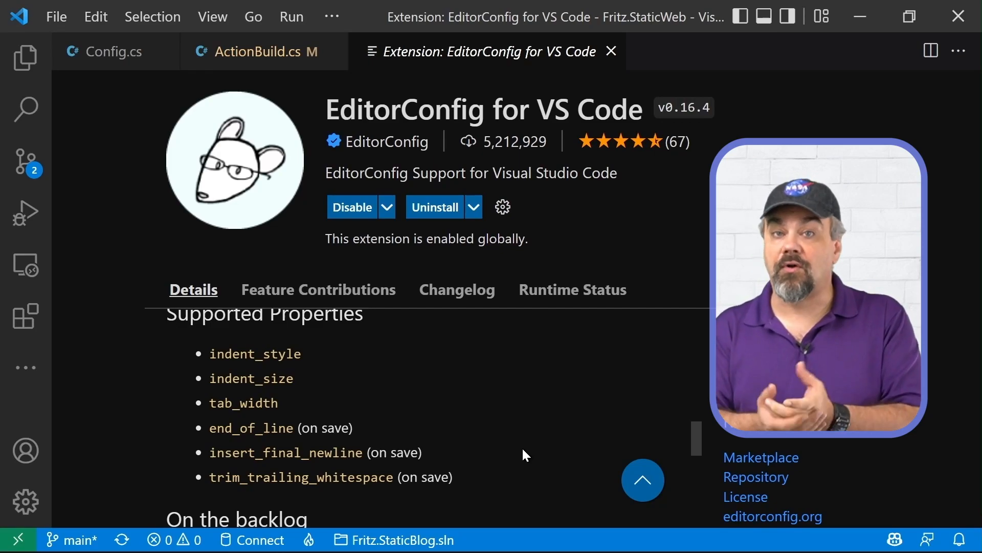
click(25, 315)
text(dotenv)
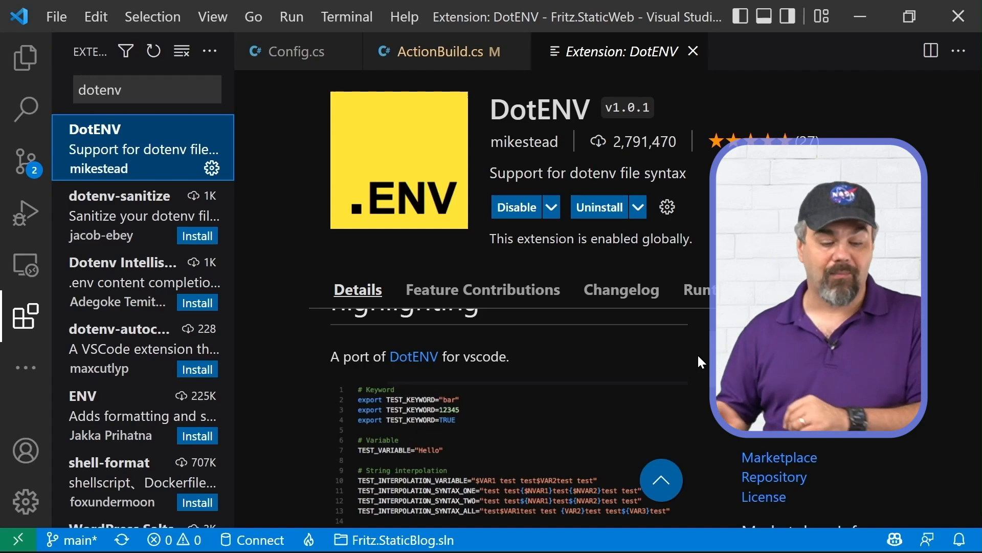
Step: Scroll the DotENV page, then start an 'excel' extensions search
scroll(down, 3)
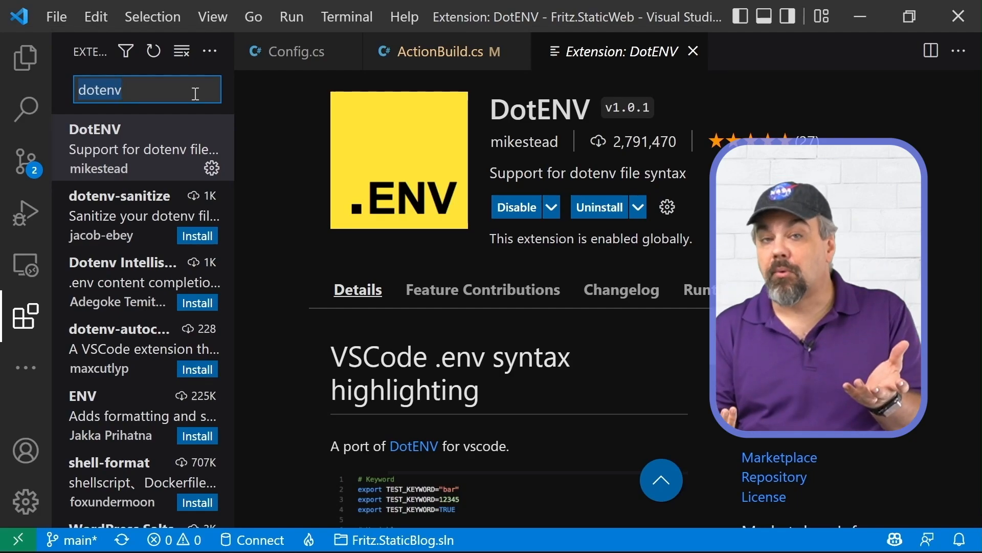
text(excel viewer)
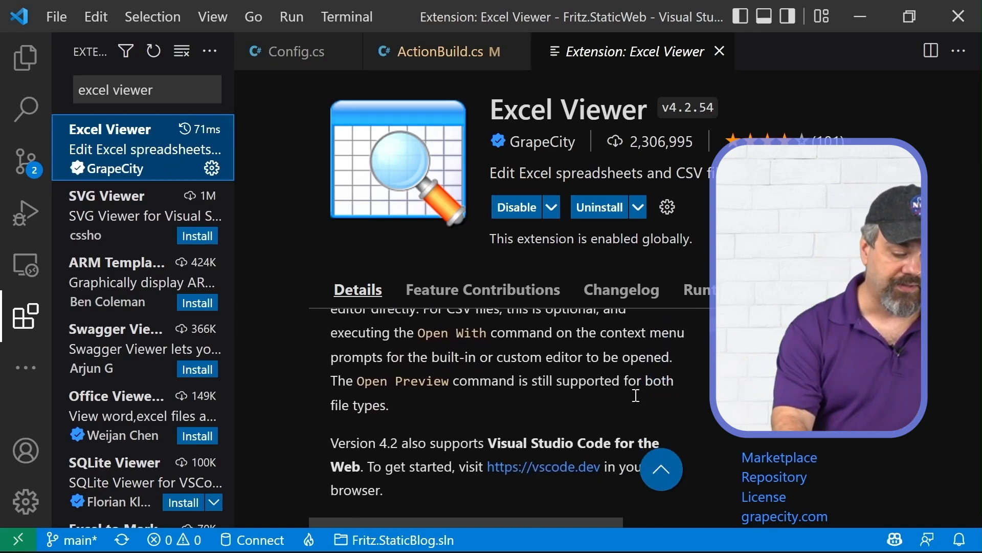
Step: Review the Excel Viewer page, peek at the Explorer, then start a 'github cop' search
scroll(down, 3)
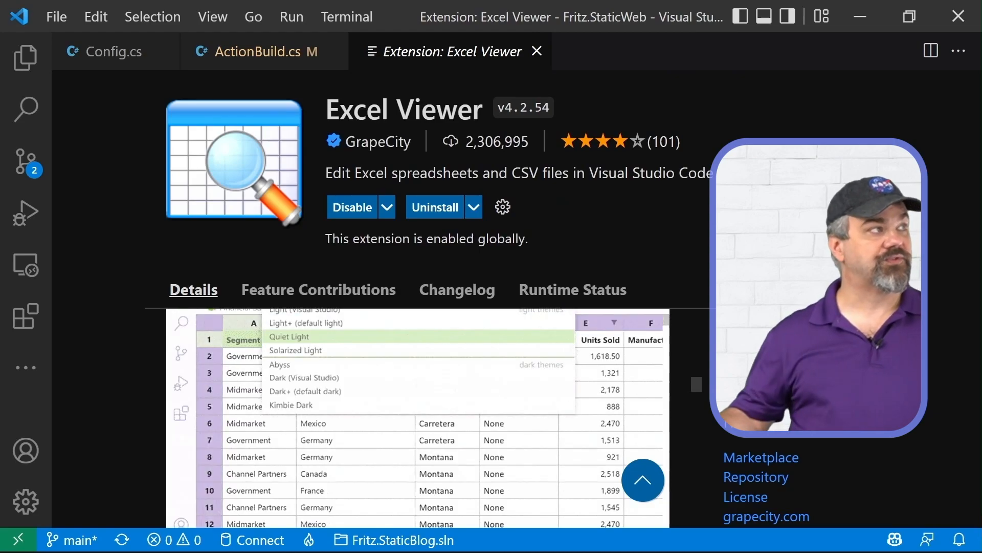
click(306, 391)
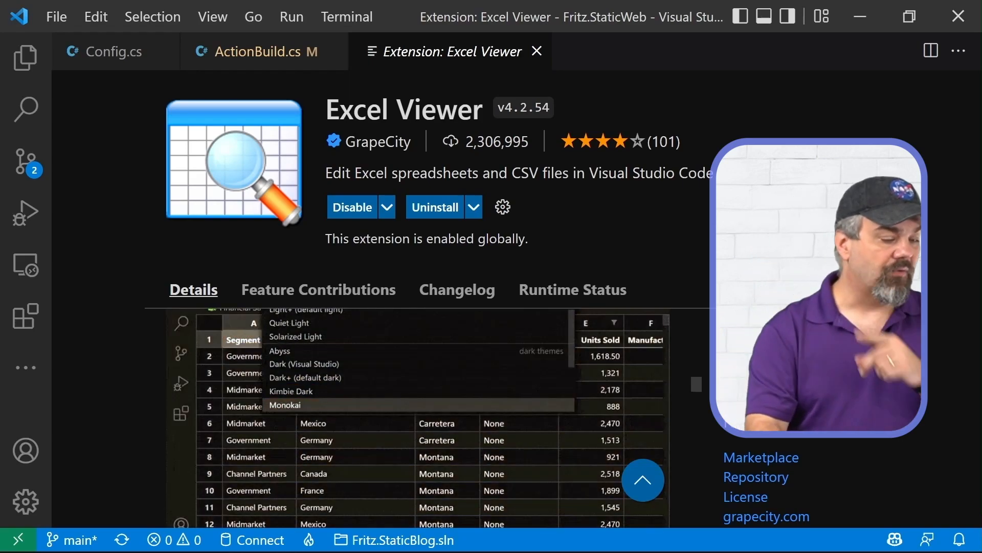
click(24, 57)
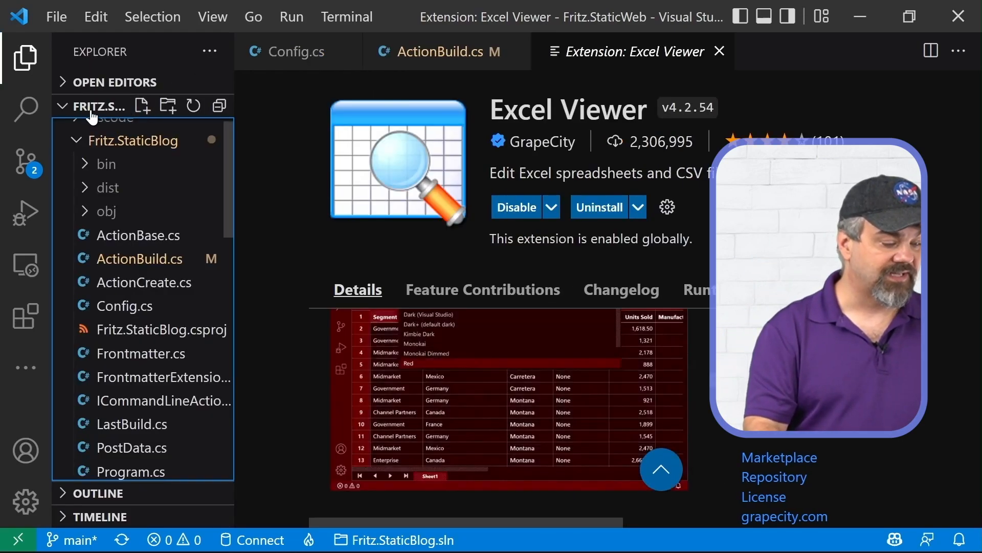
click(25, 316)
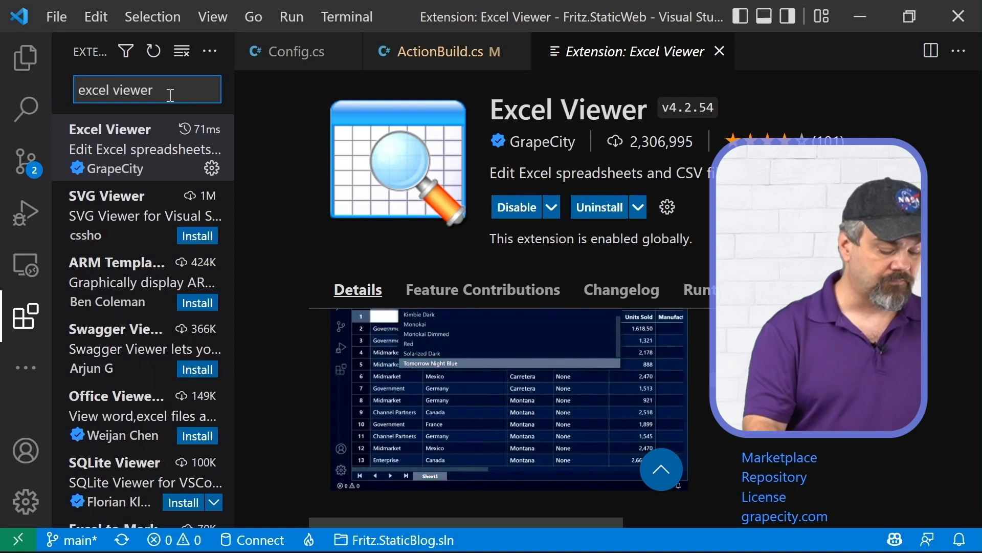
text(github cop)
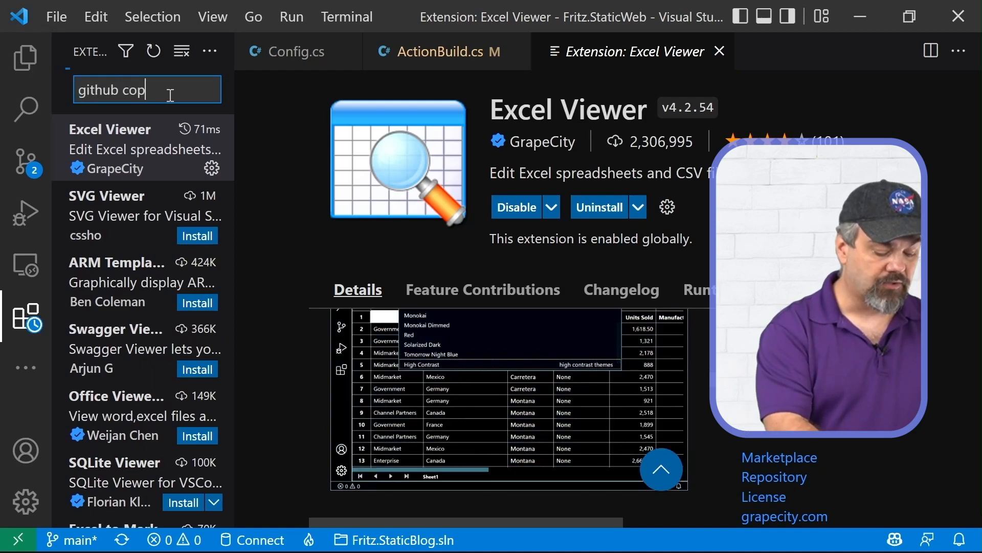
Step: Complete the 'github copilot' search, then search 'gitlens' for GitLens — Git supercharged
text(ilot)
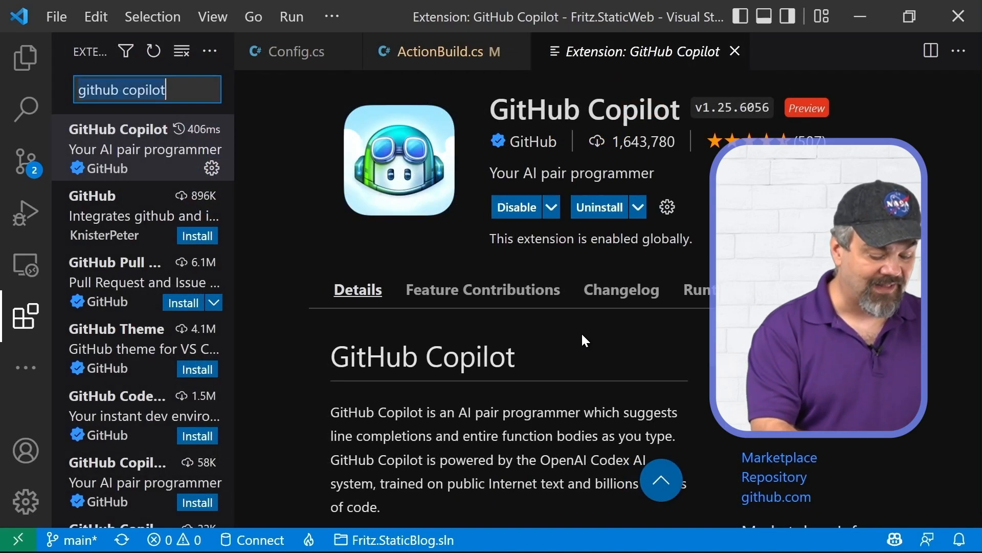
text(gitlens)
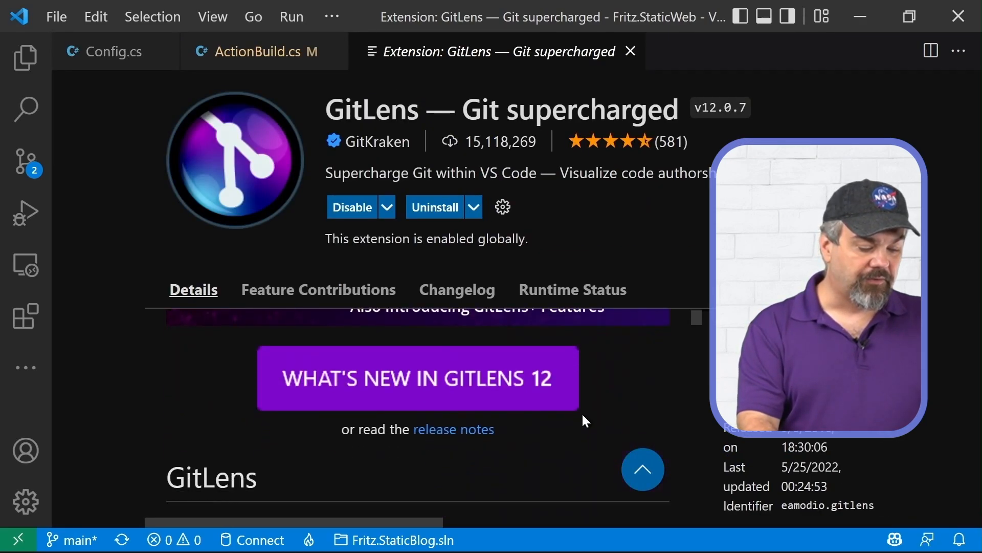
Step: View ActionBuild.cs with its GitLens inline blame, then return to the 'gitlens' results
scroll(down, 3)
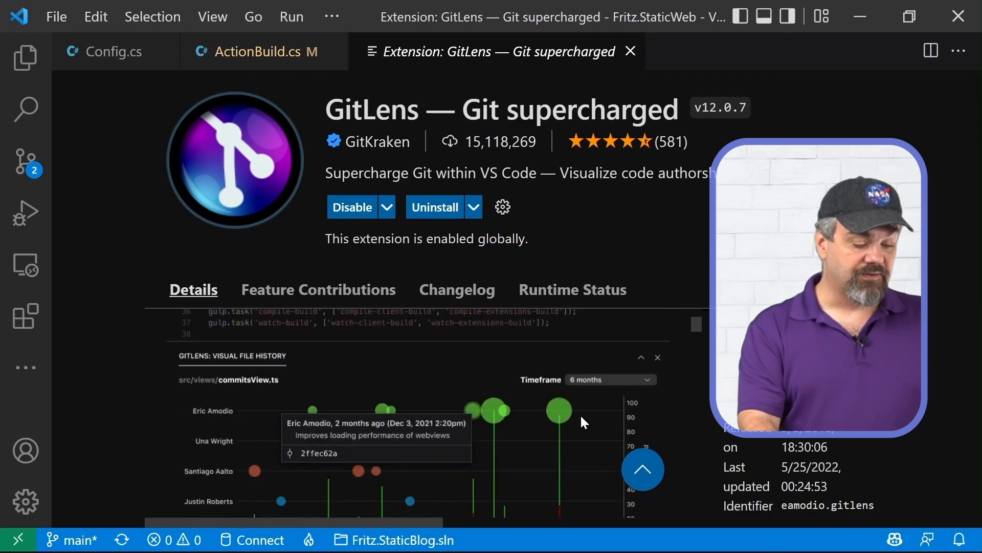
mouse_move(679, 319)
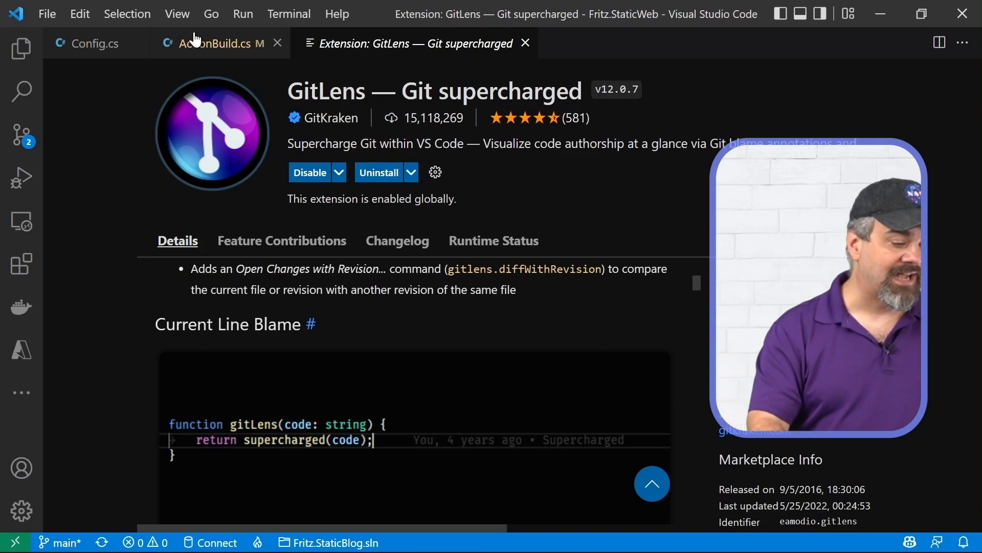
click(213, 43)
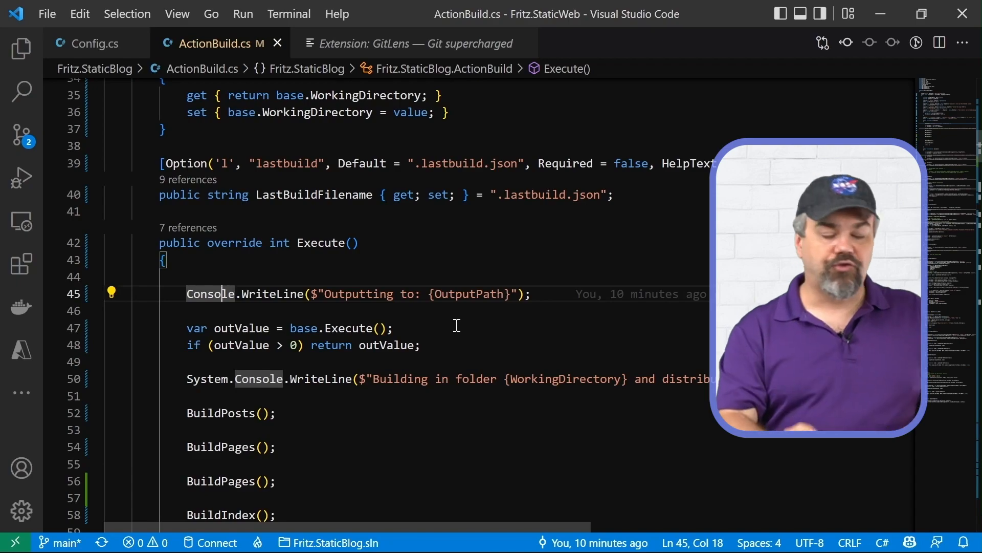
click(20, 263)
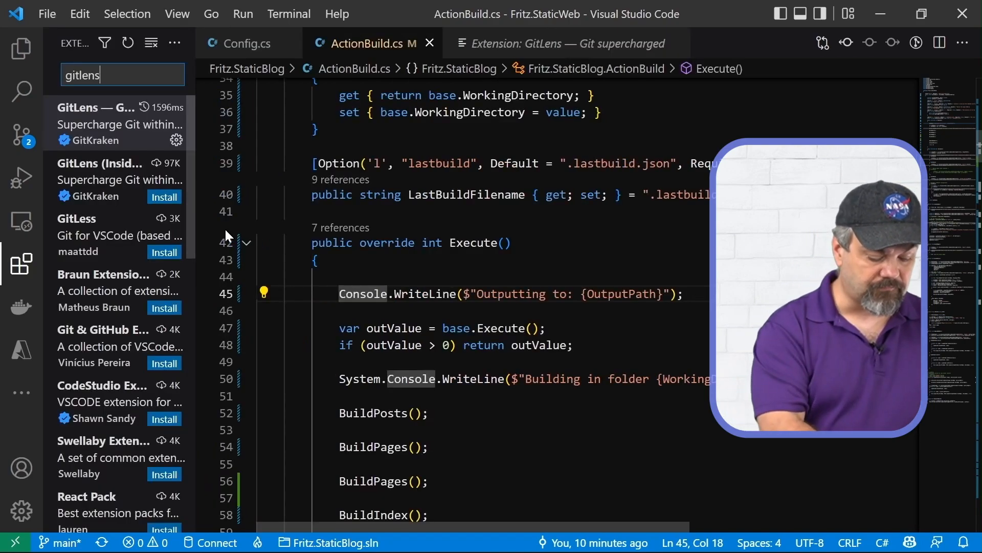
Step: Search 'jupyter', scroll its page, then switch to the 0102-Classes.ipynb notebook
text(jupyter)
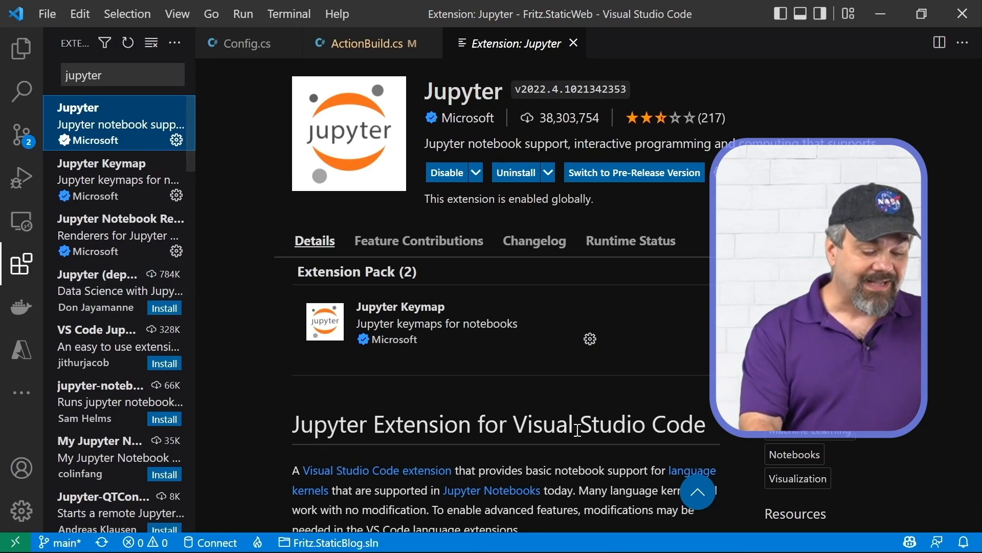
scroll(down, 3)
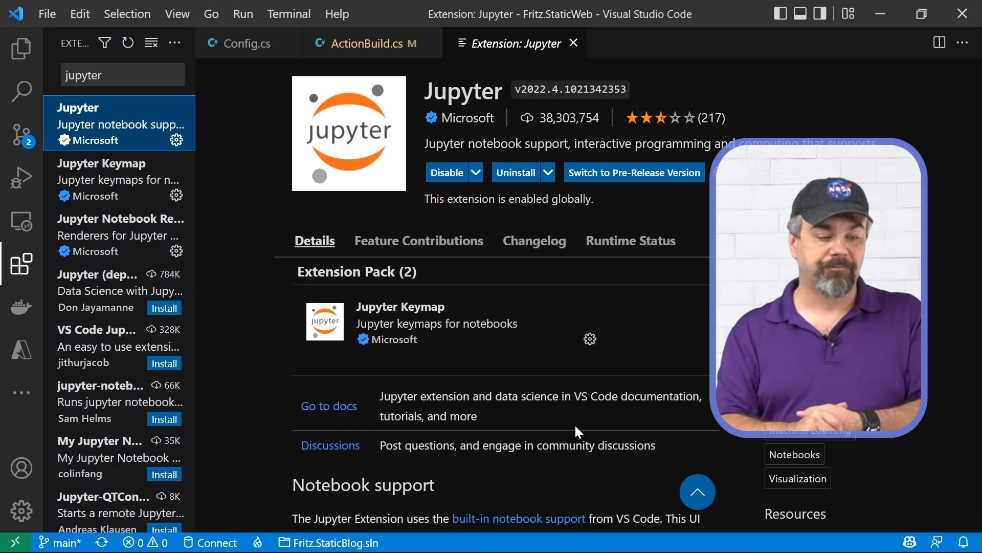
click(47, 13)
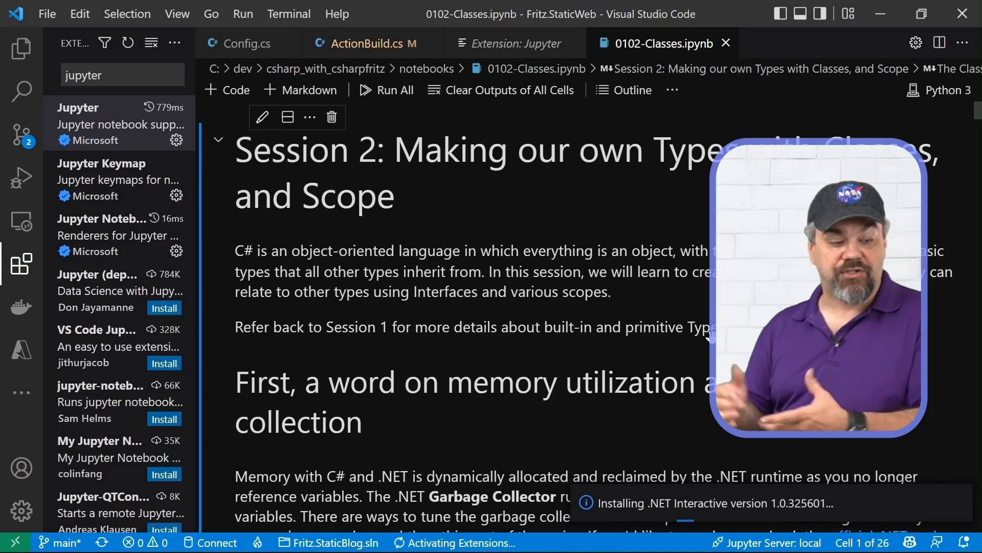
Step: Scroll to the Student class cell, then start a 'remote containers' extensions search
scroll(down, 3)
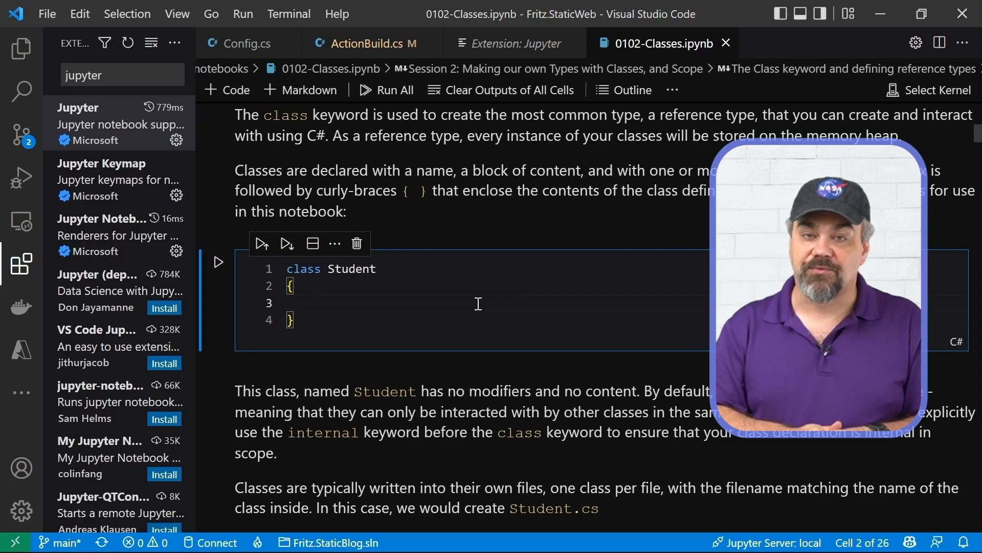
text(remote containers)
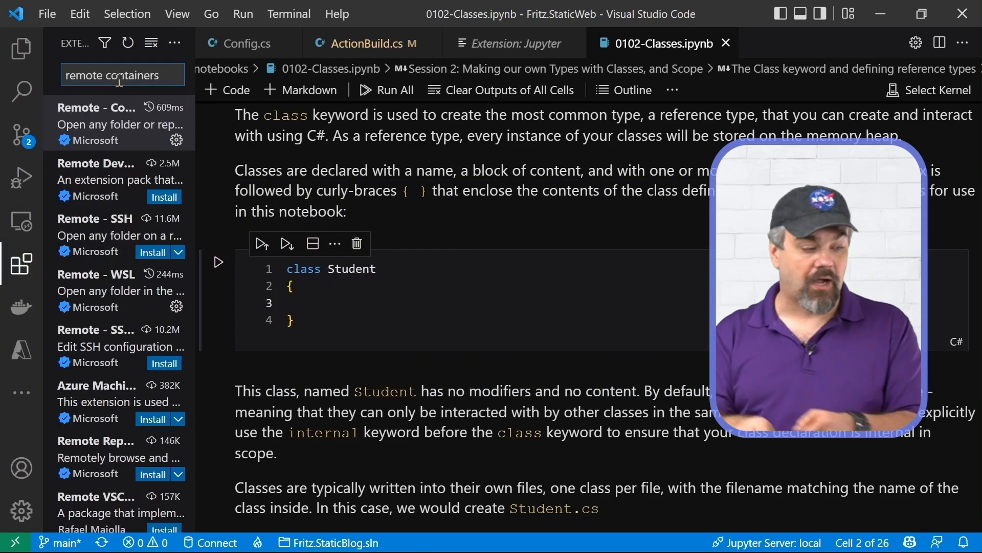
Step: Review the Remote - Containers extension page, then search the Extensions view for 'sqltools'
click(119, 124)
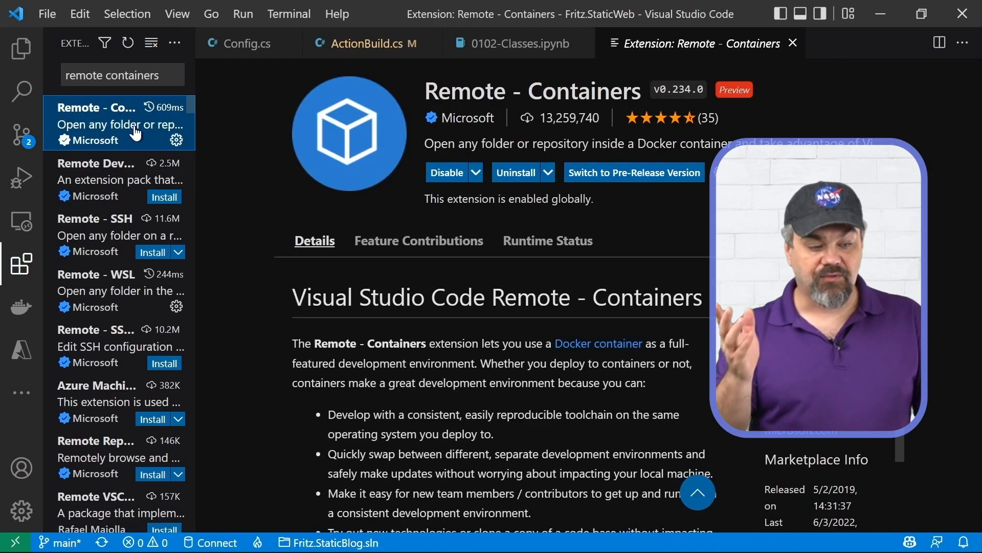
scroll(down, 3)
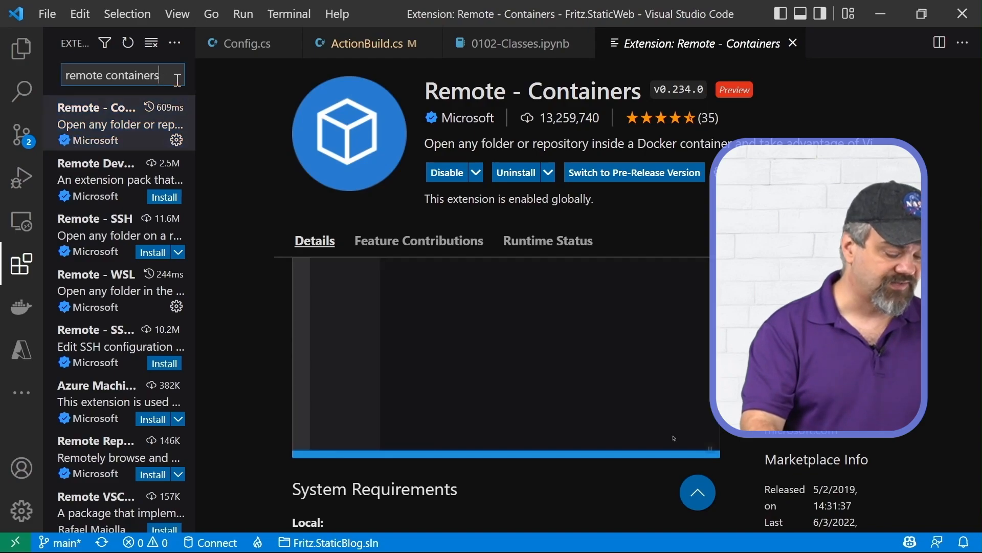
text(sqltools)
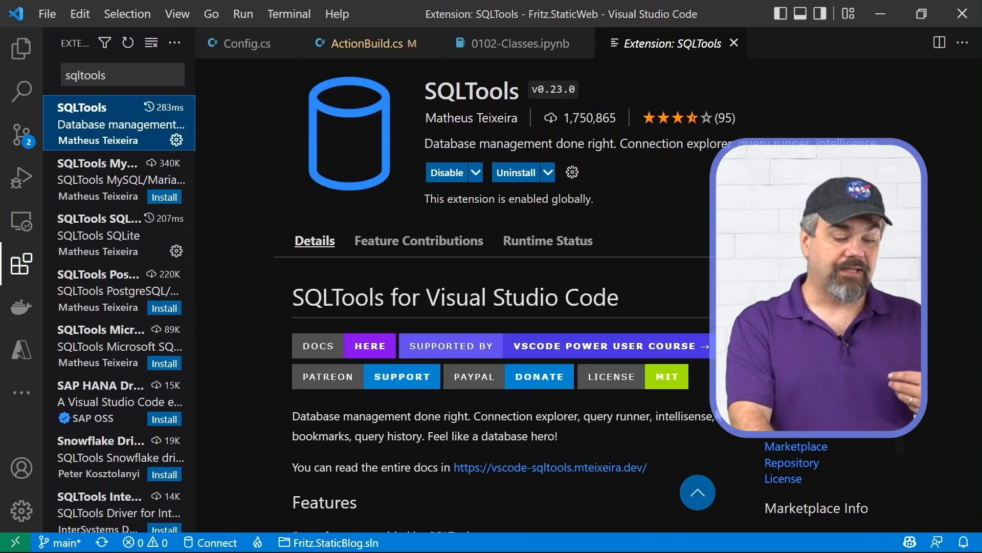
Step: Scroll SQLTools' page to its supported database drivers tables, then start a 'docker' search
scroll(down, 3)
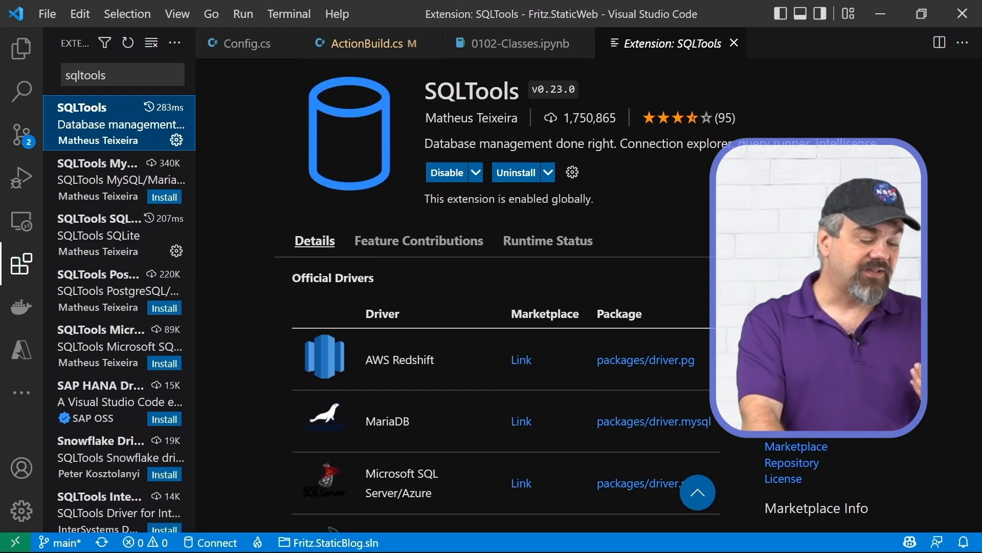
scroll(down, 3)
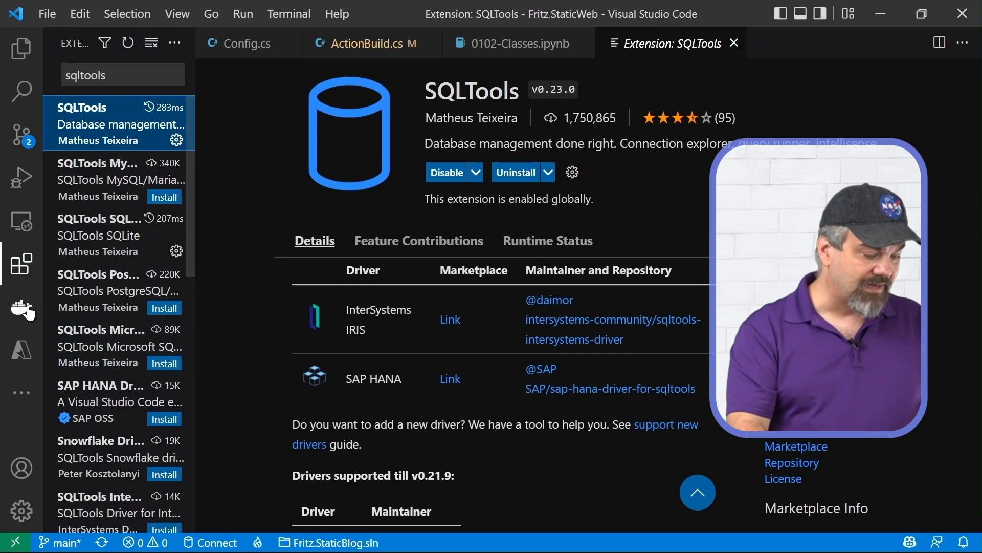
text(docker)
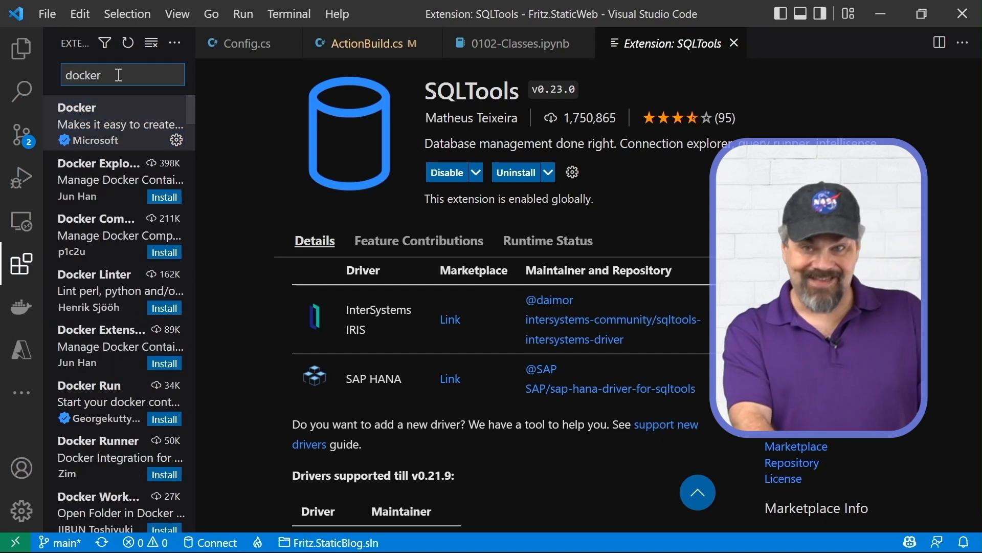
Step: Show Microsoft's Docker extension details page from the search results and inspect its content
click(94, 122)
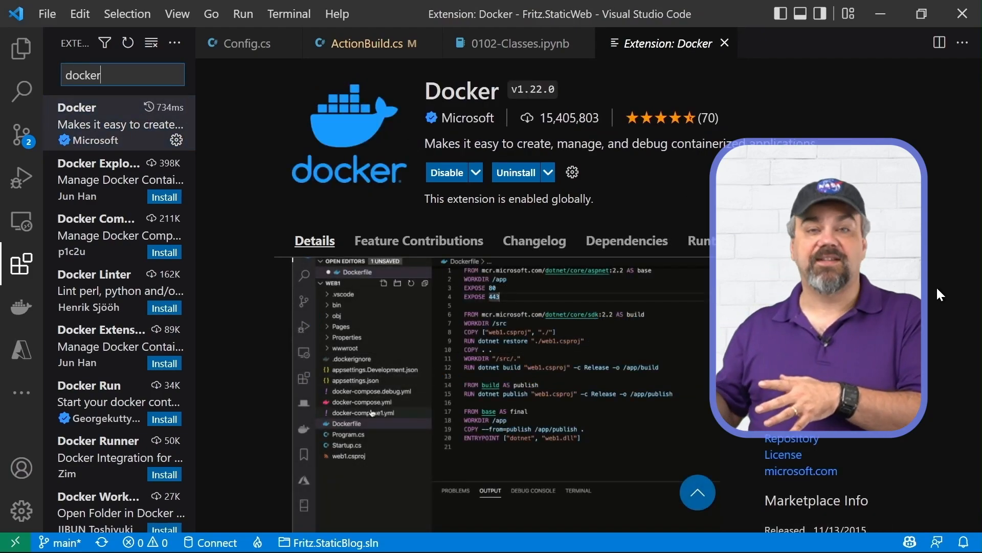
right_click(342, 422)
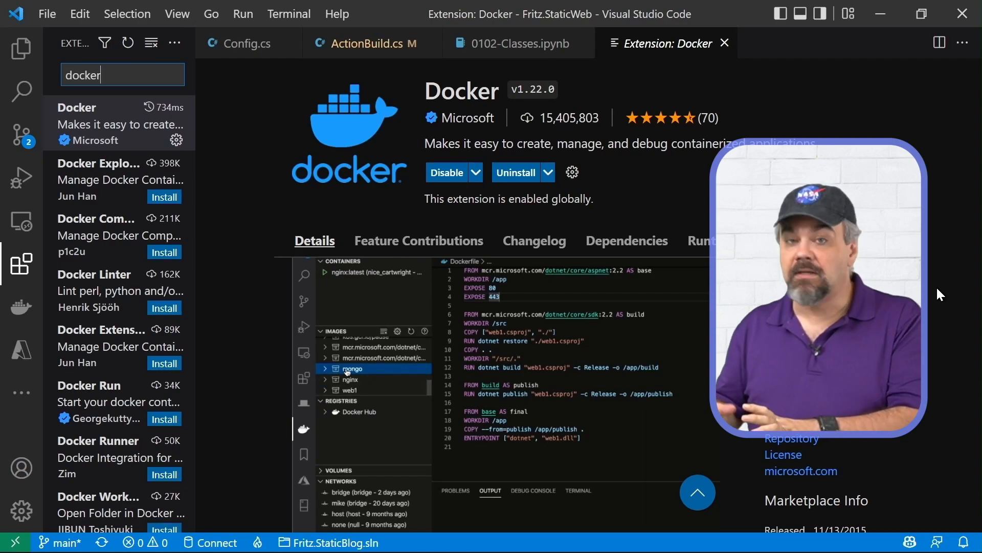
click(326, 369)
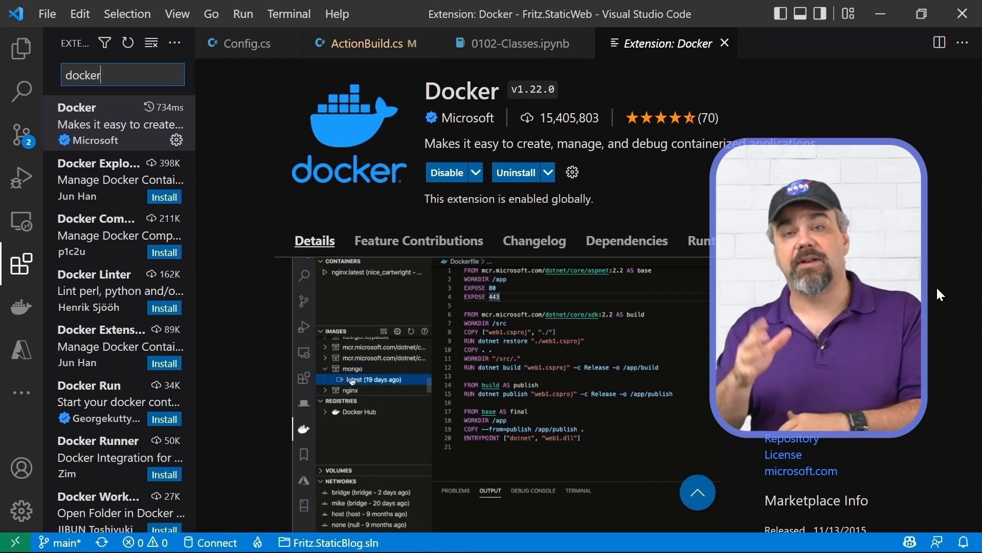
right_click(369, 379)
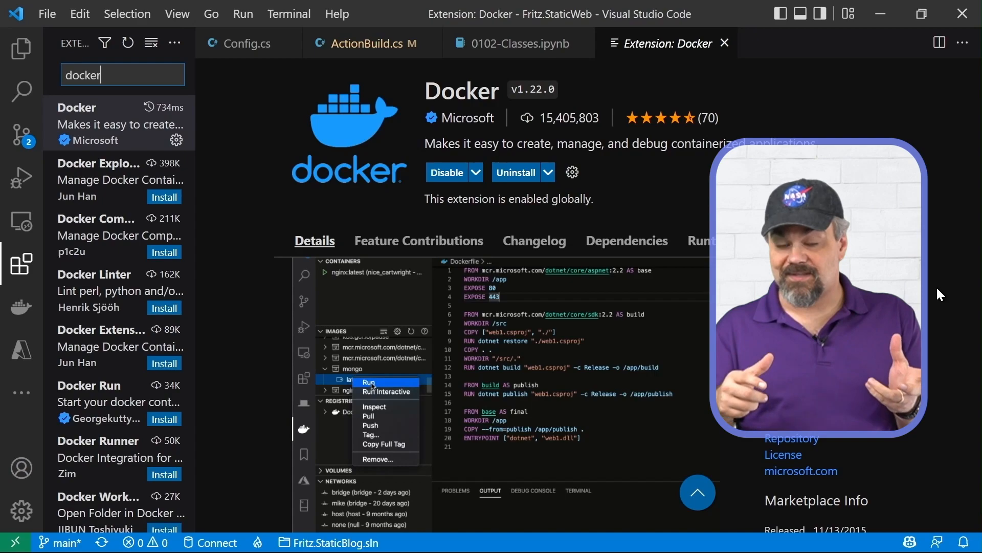